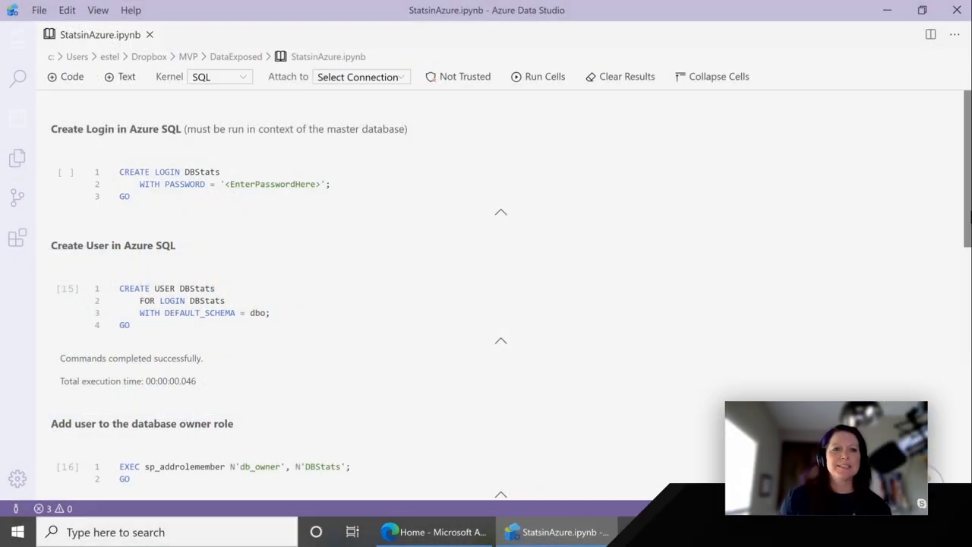
mouse_move(611, 6)
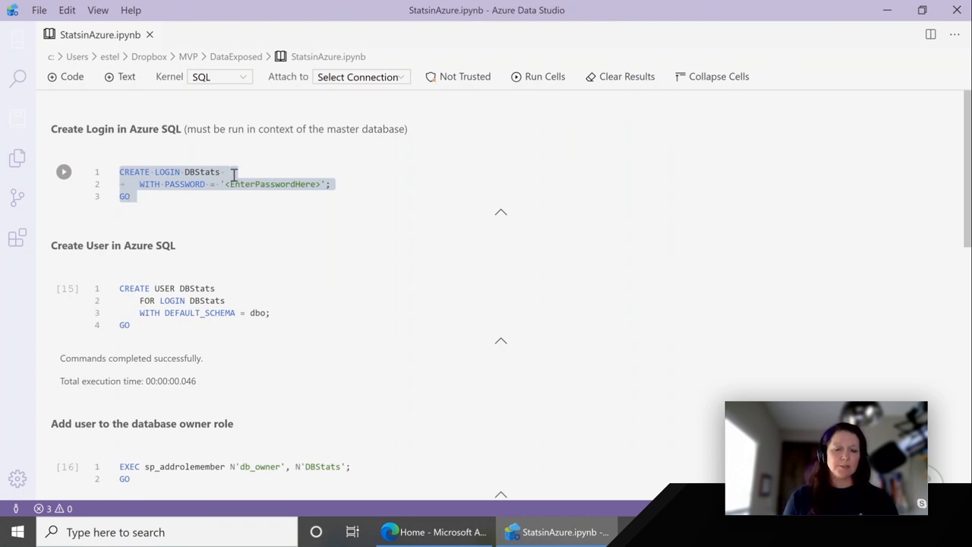
mouse_move(216, 194)
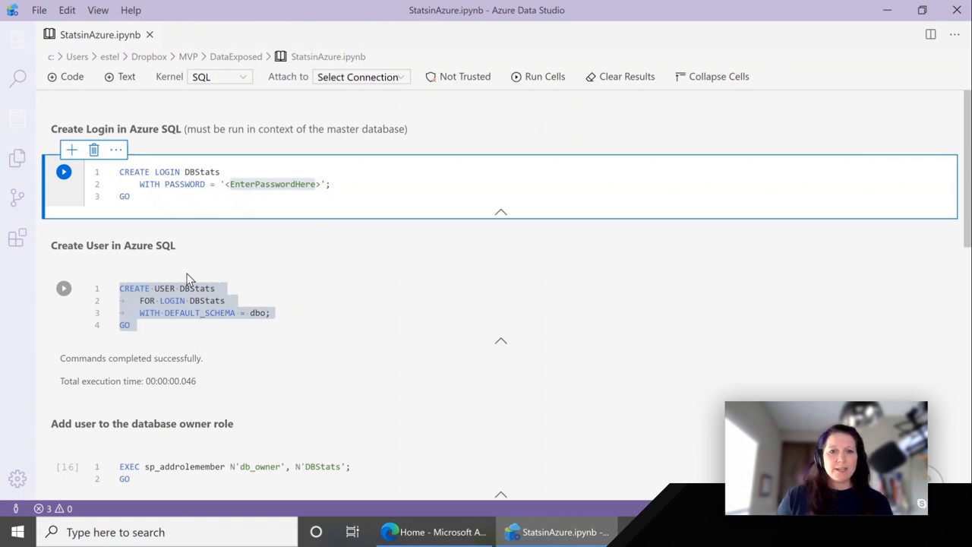
mouse_move(246, 317)
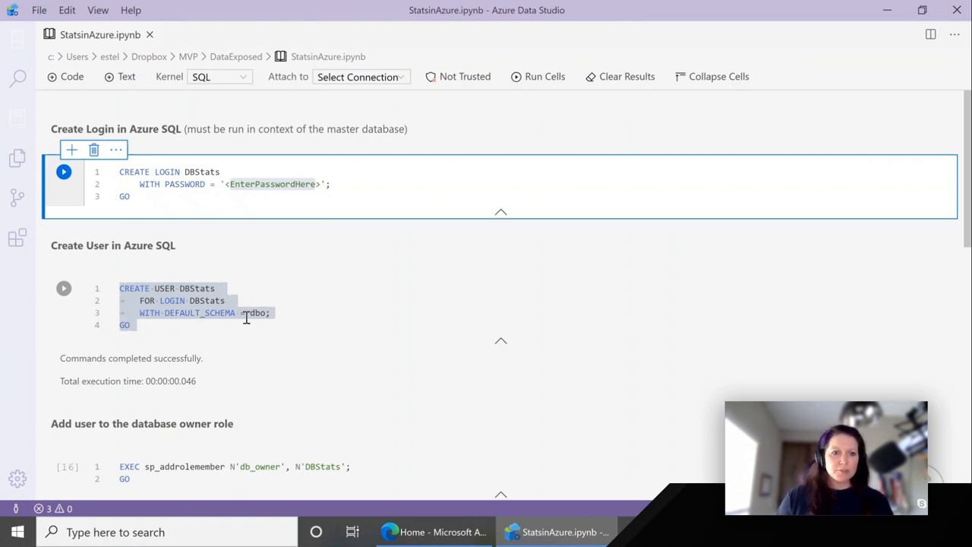
Run the IndexOptimize maintenance cell attached to the WWI on Azure connection.
scroll("down", 3)
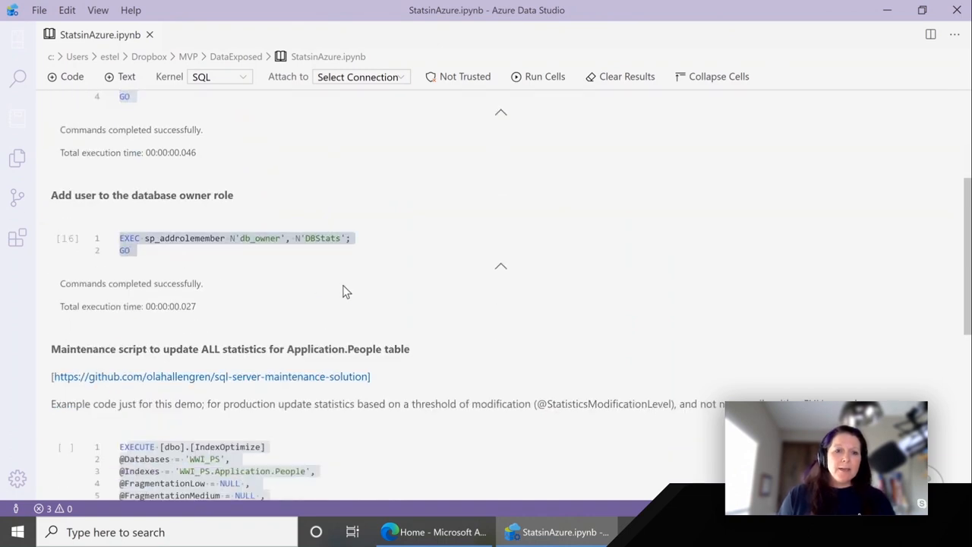
scroll("down", 3)
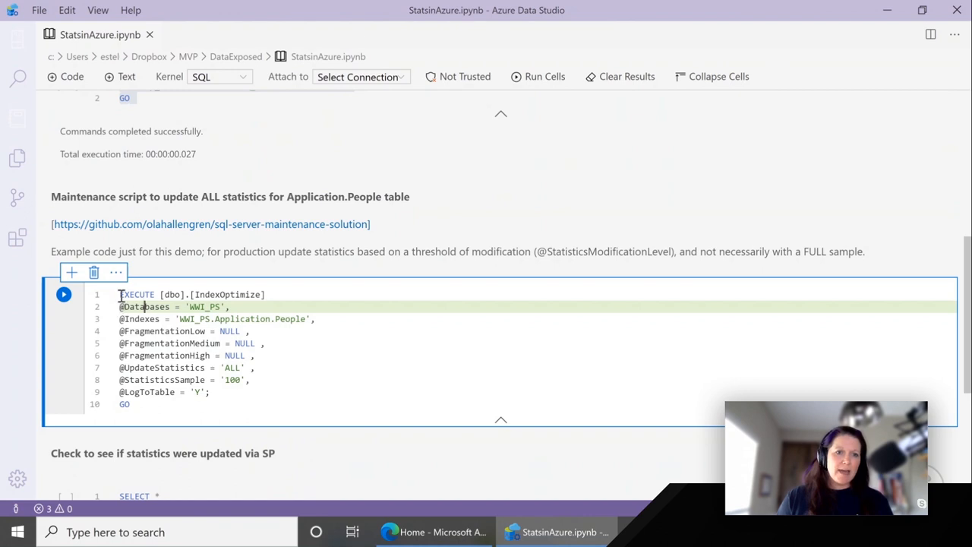
left_click(64, 295)
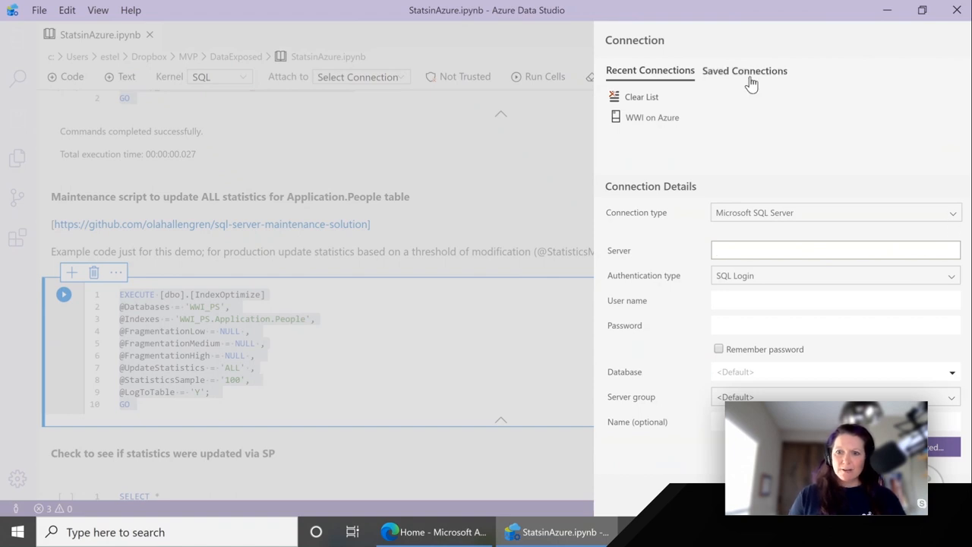
left_click(651, 117)
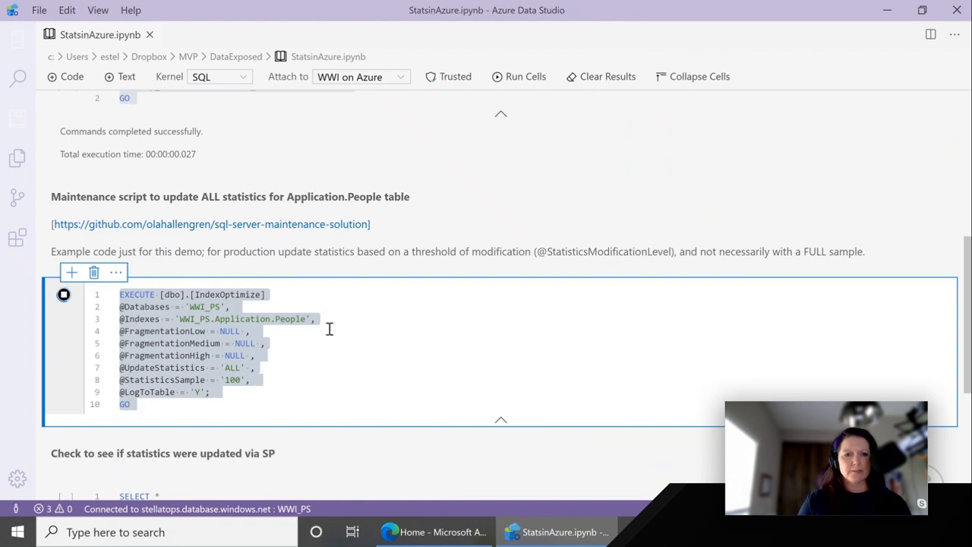
mouse_move(293, 350)
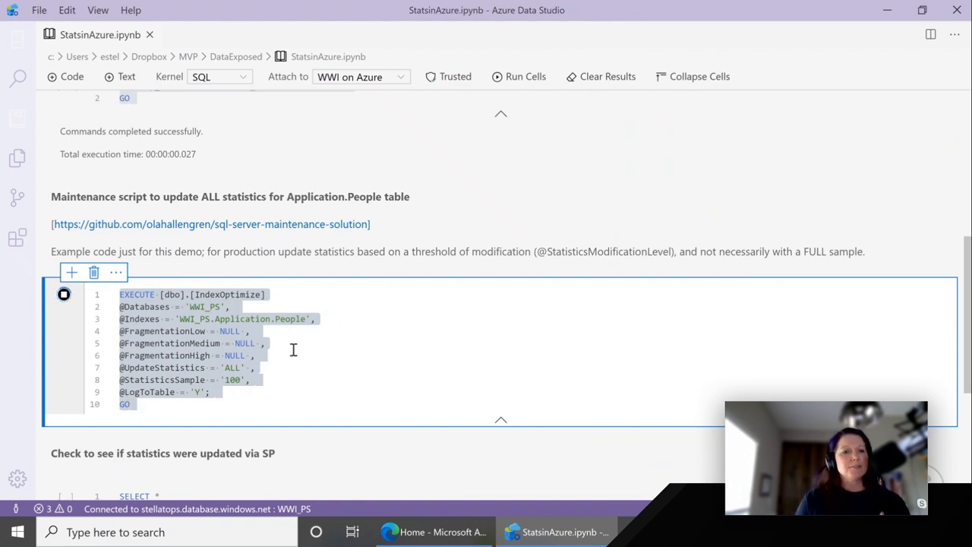
left_click(64, 294)
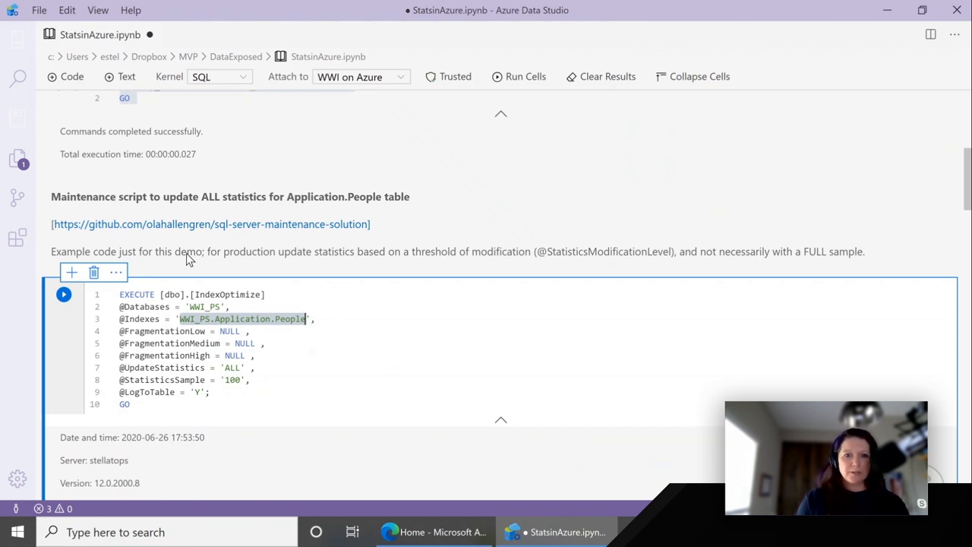
mouse_move(340, 286)
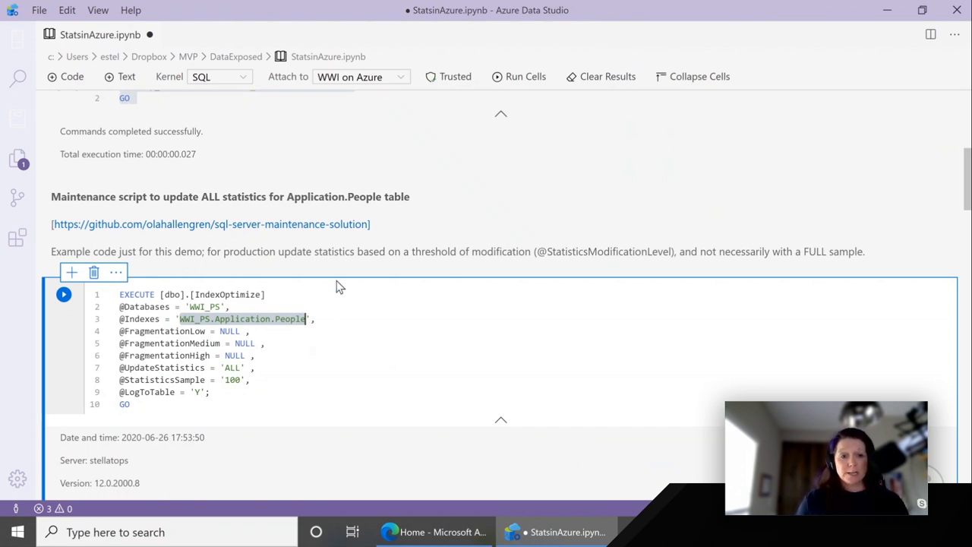
Scroll through the output confirming each Application.People UPDATE STATISTICS FULLSCAN succeeded.
scroll("down", 3)
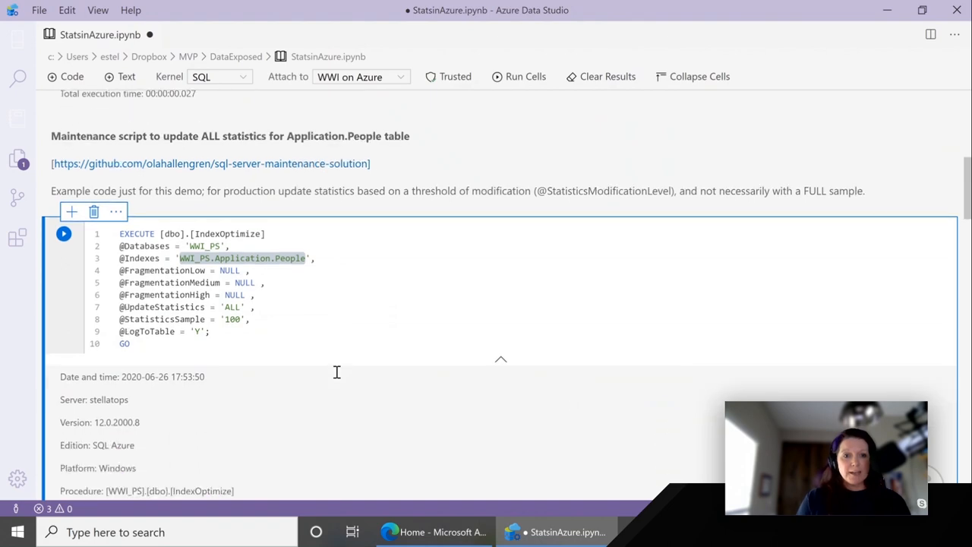
scroll("down", 3)
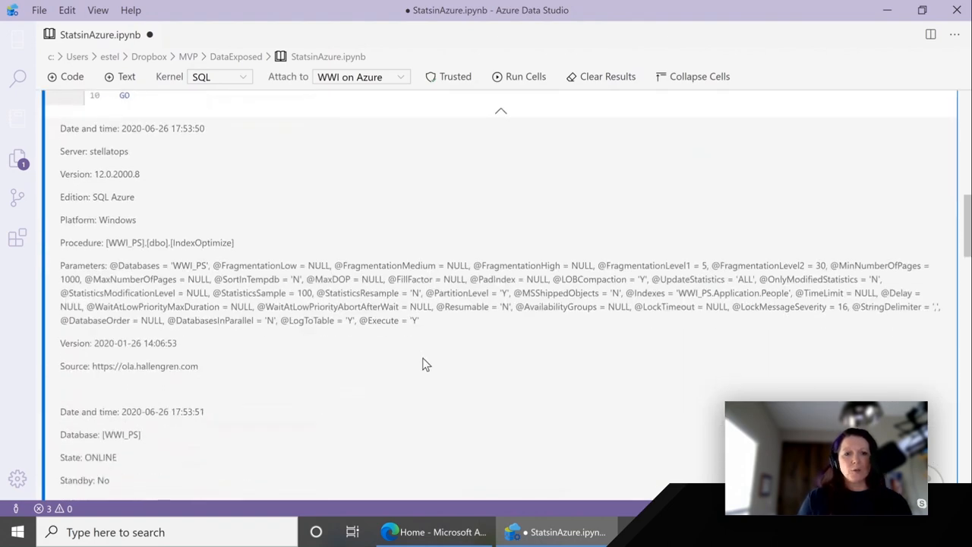
scroll("down", 3)
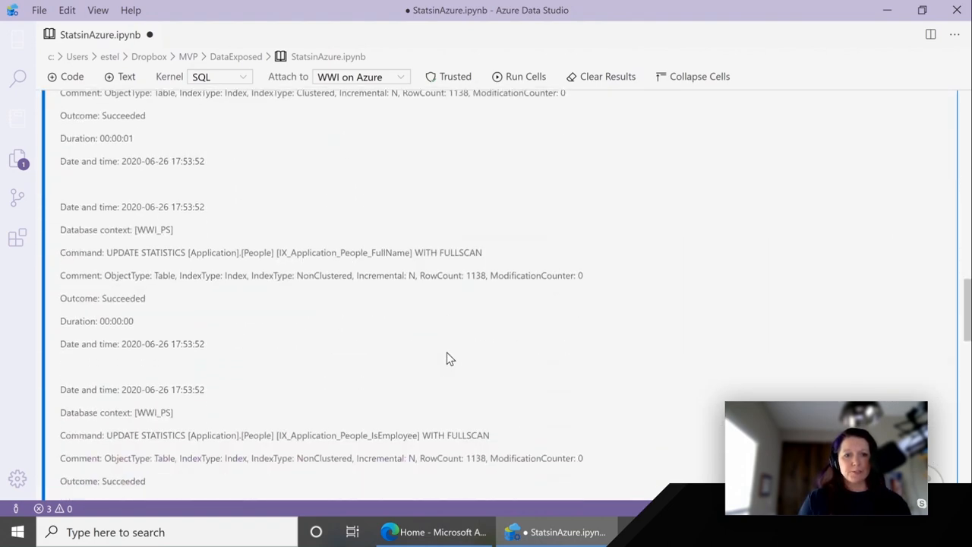
scroll("down", 3)
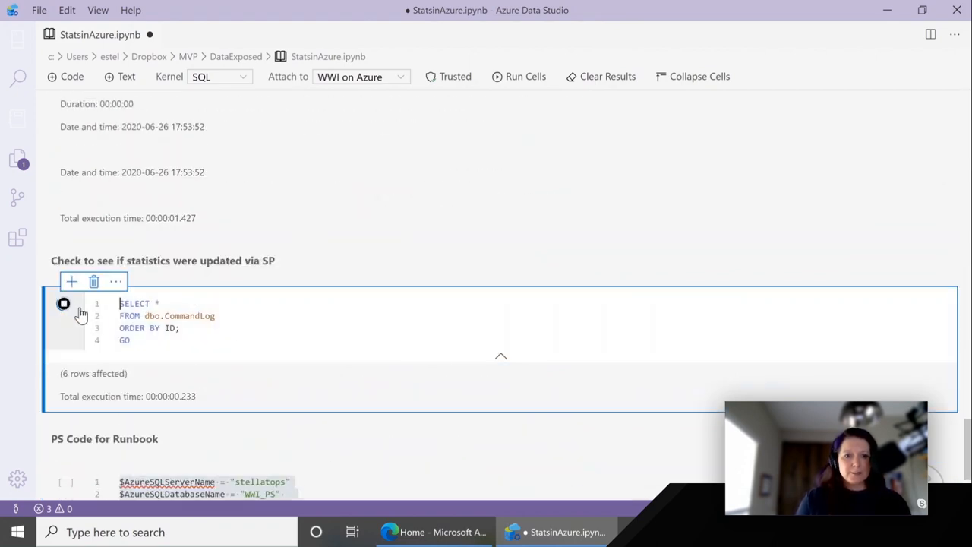
Run the CommandLog check query and review its six Application.People statistics rows.
left_click(64, 304)
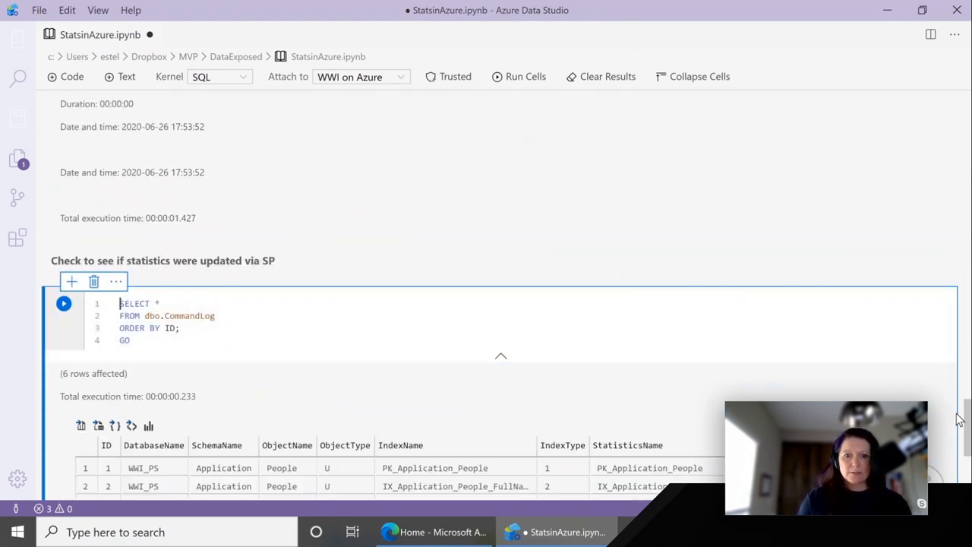
scroll("down", 3)
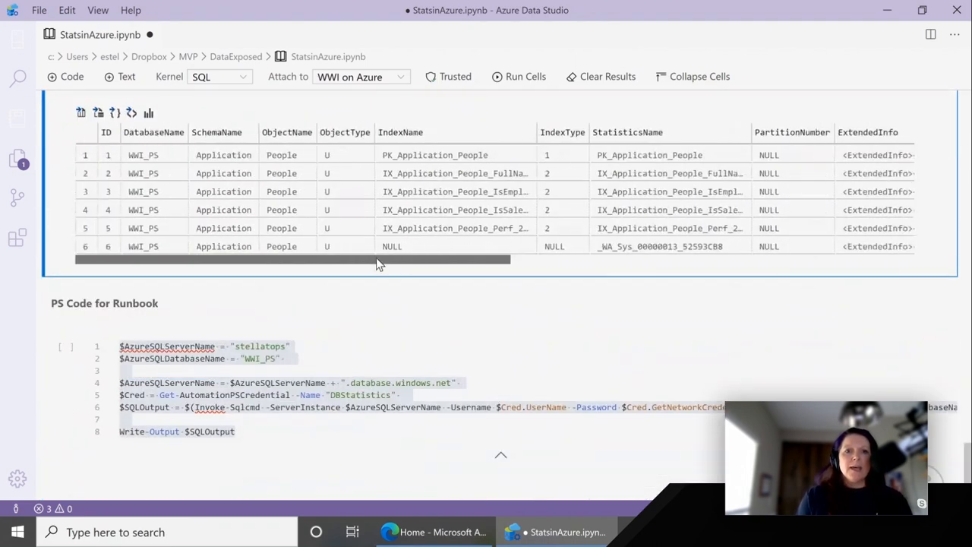
scroll("up", 3)
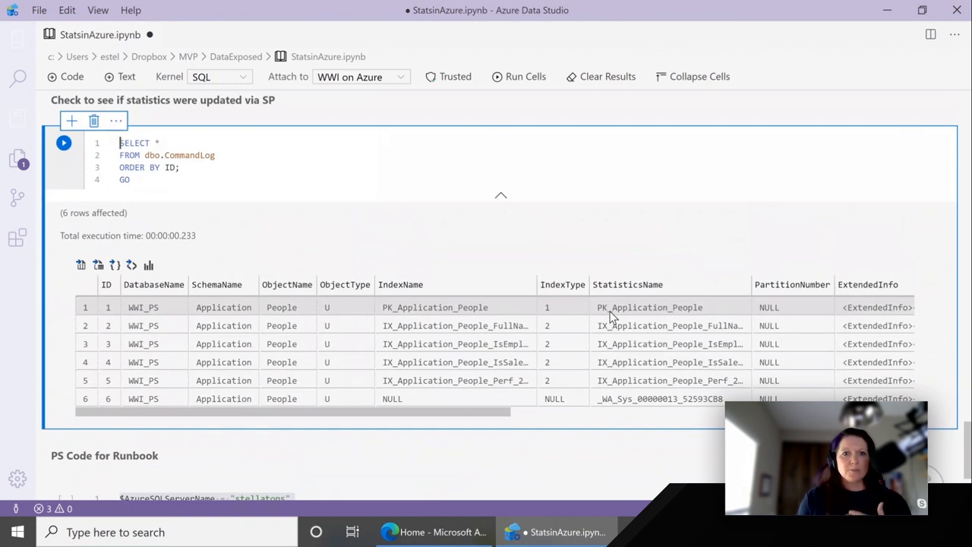
mouse_move(535, 270)
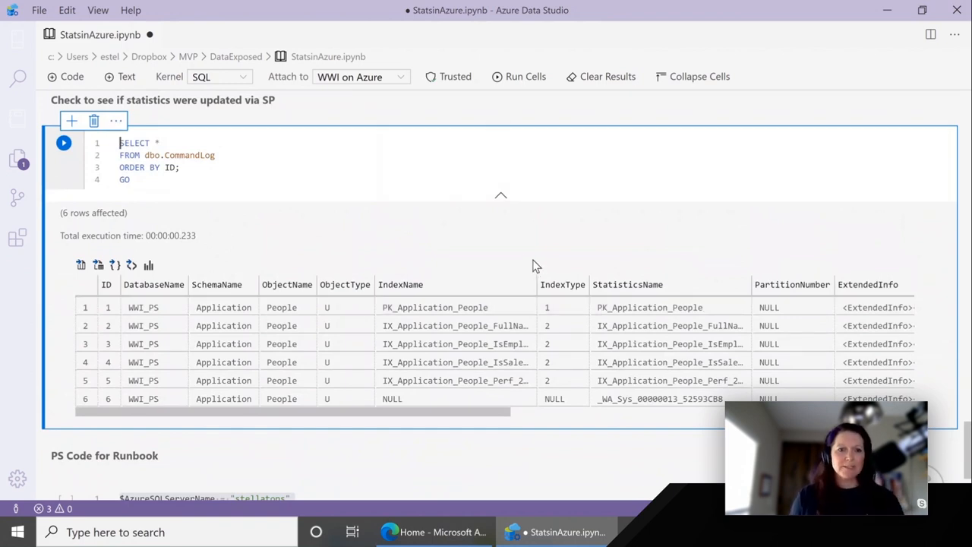
scroll("down", 3)
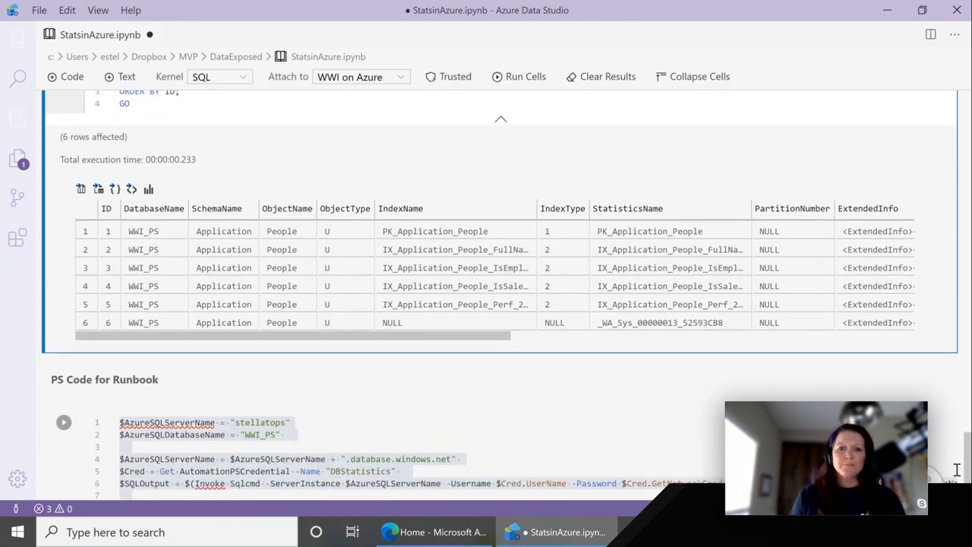
scroll("down", 3)
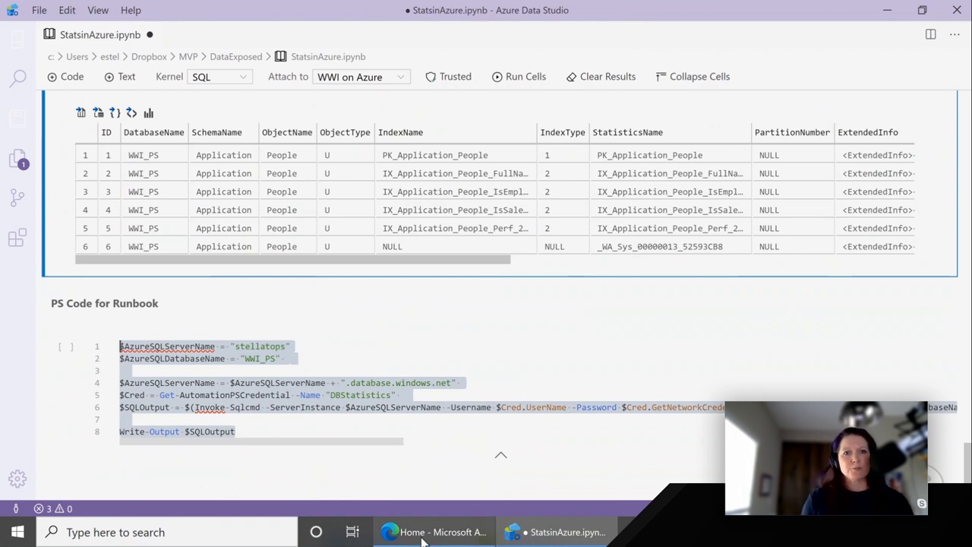
Switch to the Azure portal and start a new Automation Account from the Automation Accounts list.
left_click(410, 532)
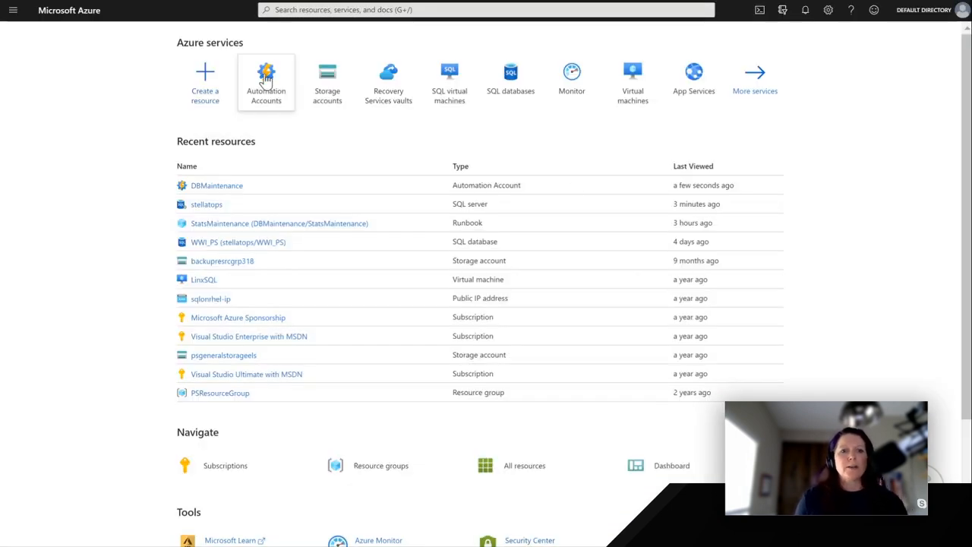
left_click(266, 82)
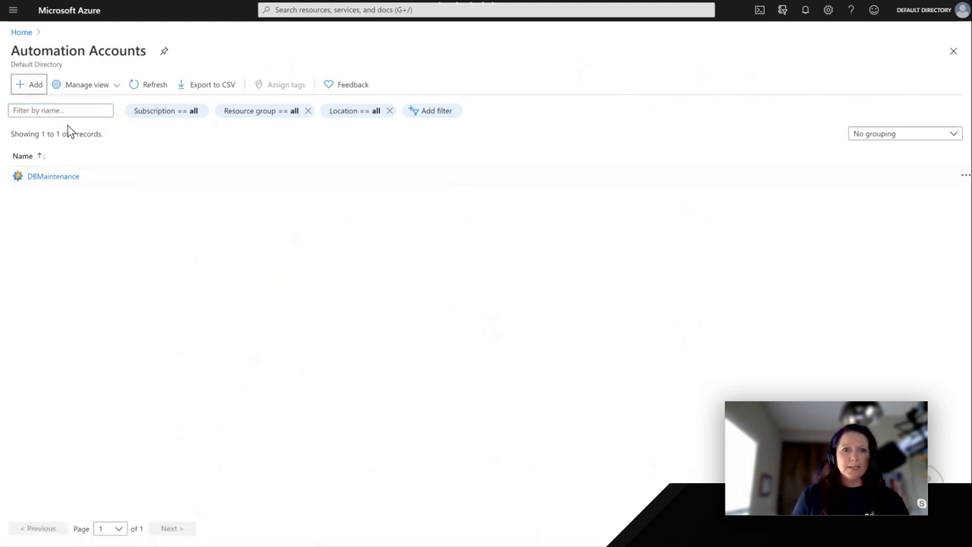
left_click(30, 86)
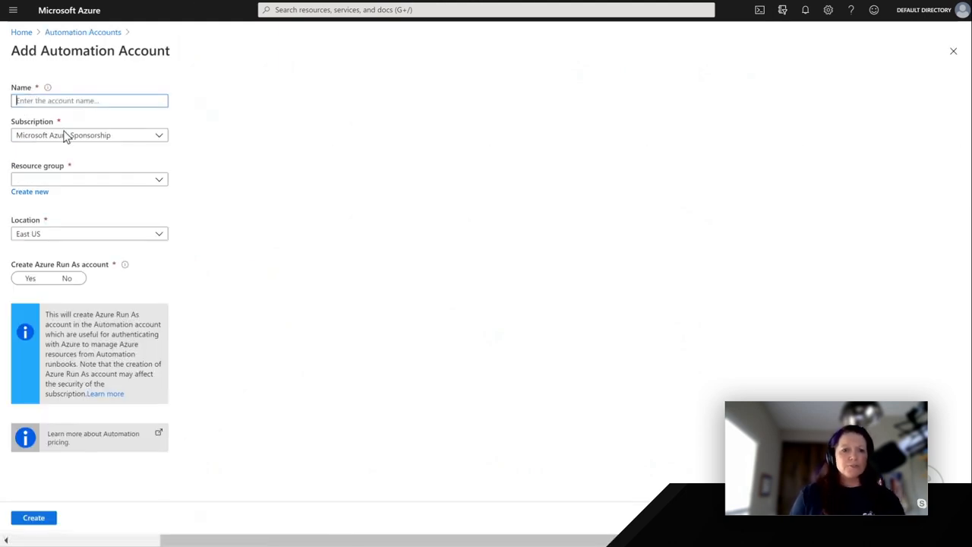
Name the account StatsMaint and place it in PSResourceGroup.
left_click(30, 278)
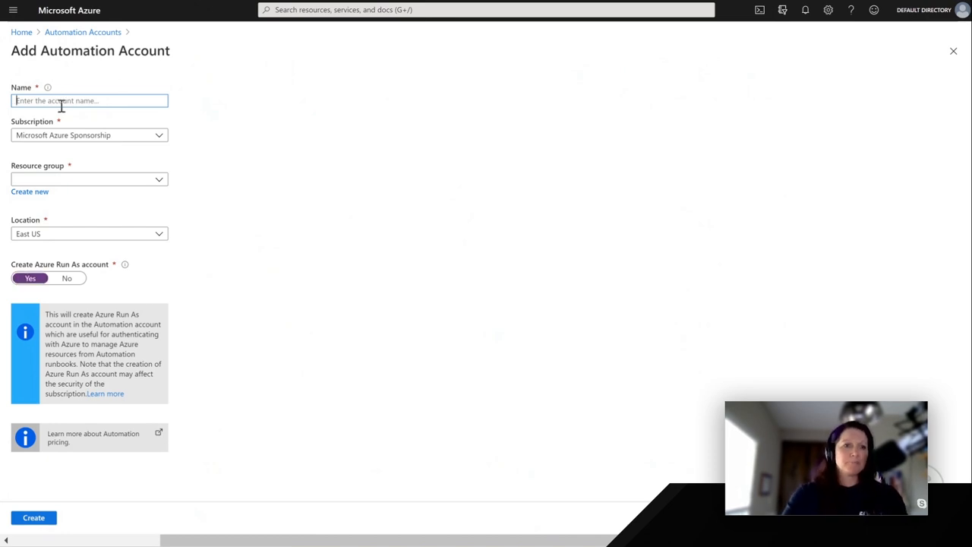
type("Stats")
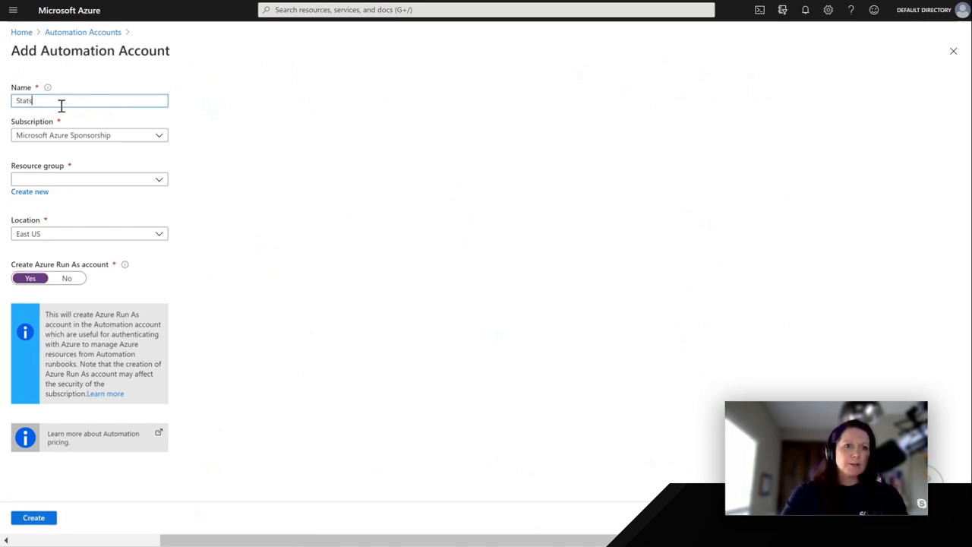
type("Maint")
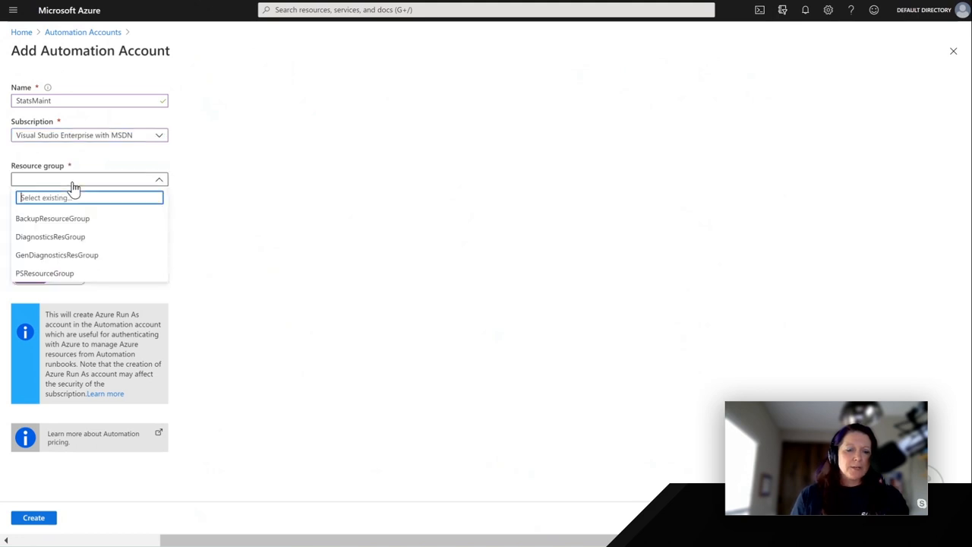
left_click(44, 274)
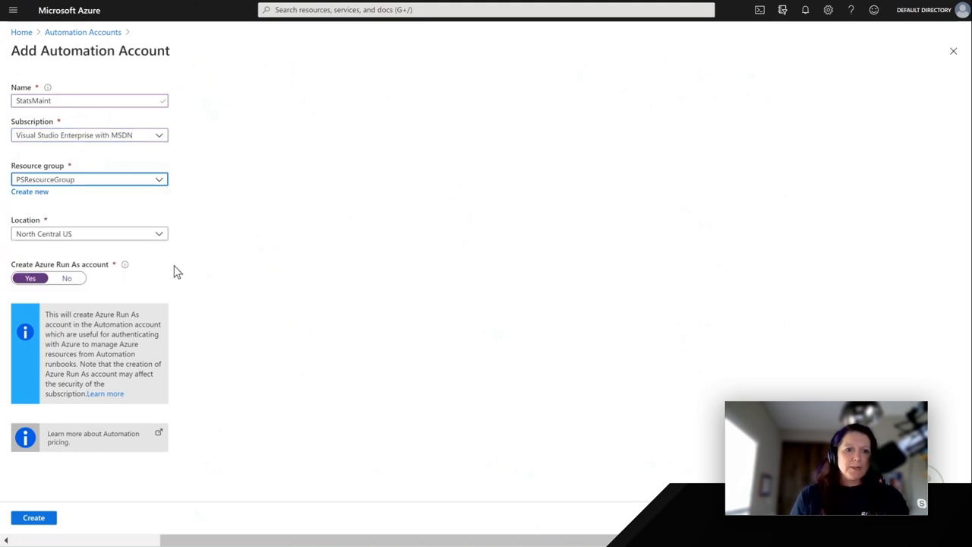
left_click(34, 516)
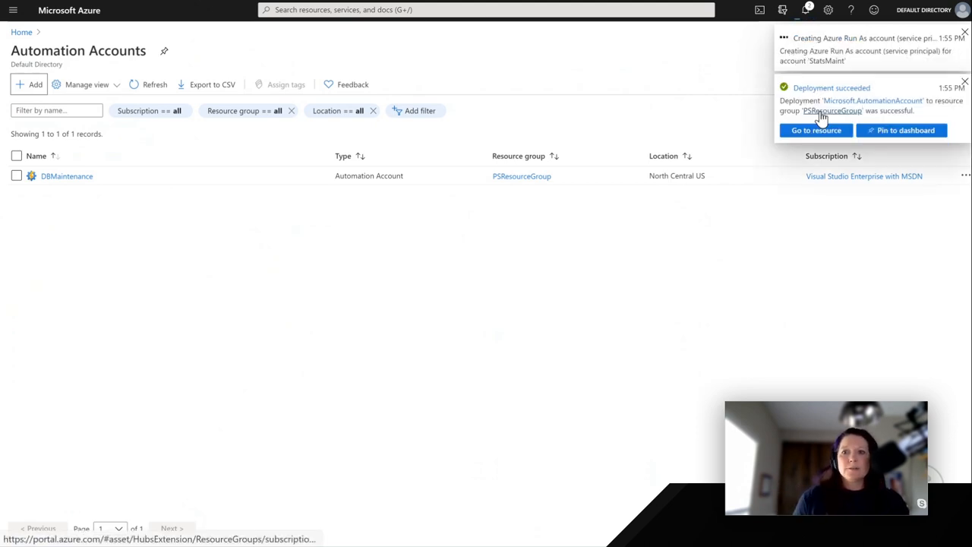
Go to the deployed StatsMaint account and view its Credentials under Shared Resources.
left_click(815, 131)
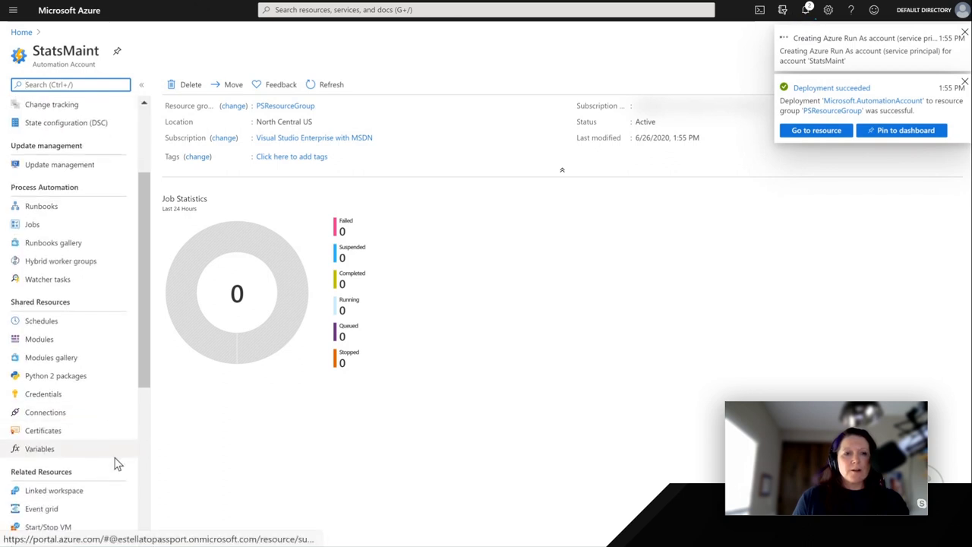
left_click(42, 392)
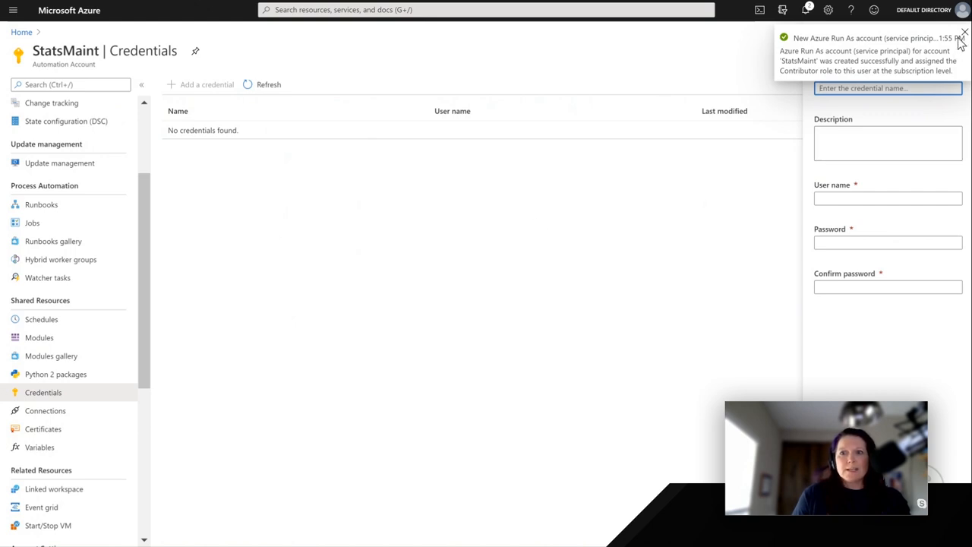
Create credential StatsCred with user name DBStats and a confirmed password.
left_click(965, 34)
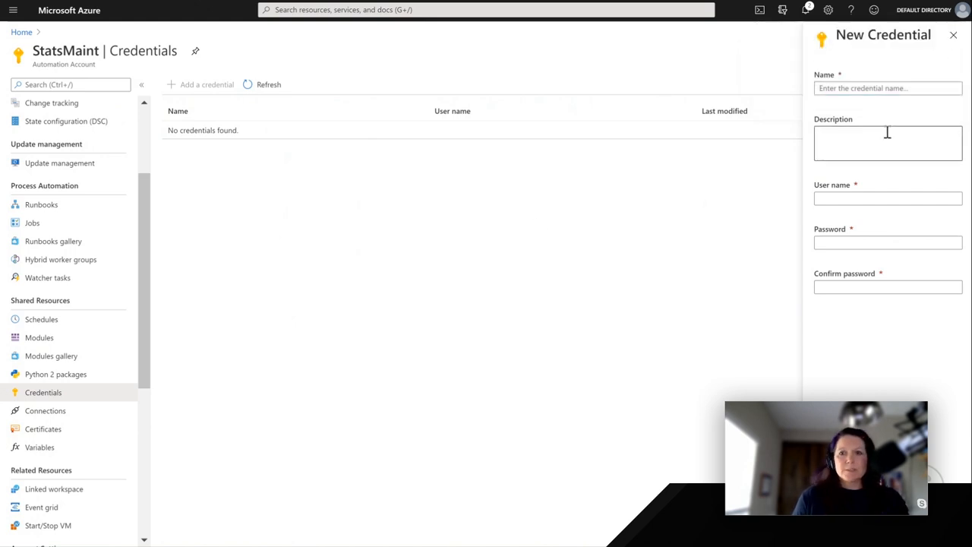
left_click(887, 89)
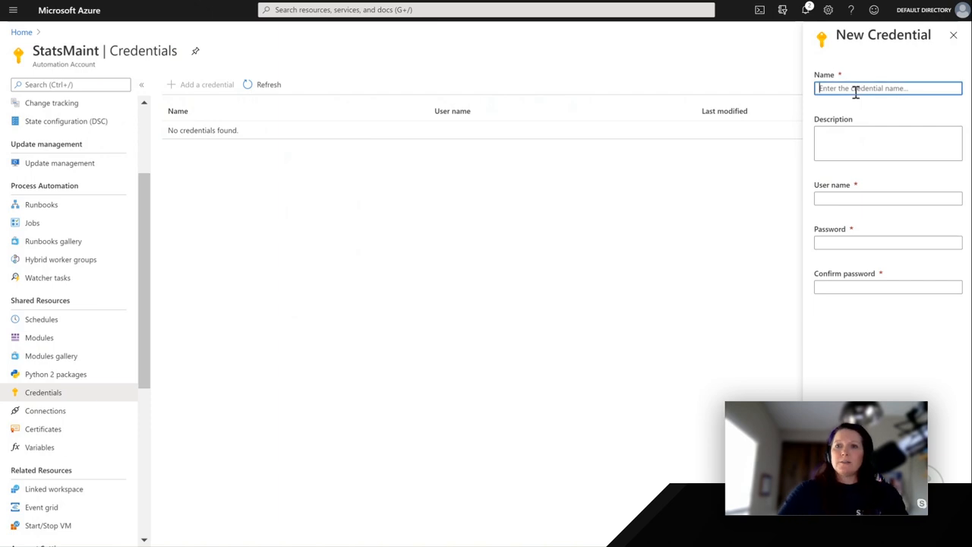
type("StatsCred")
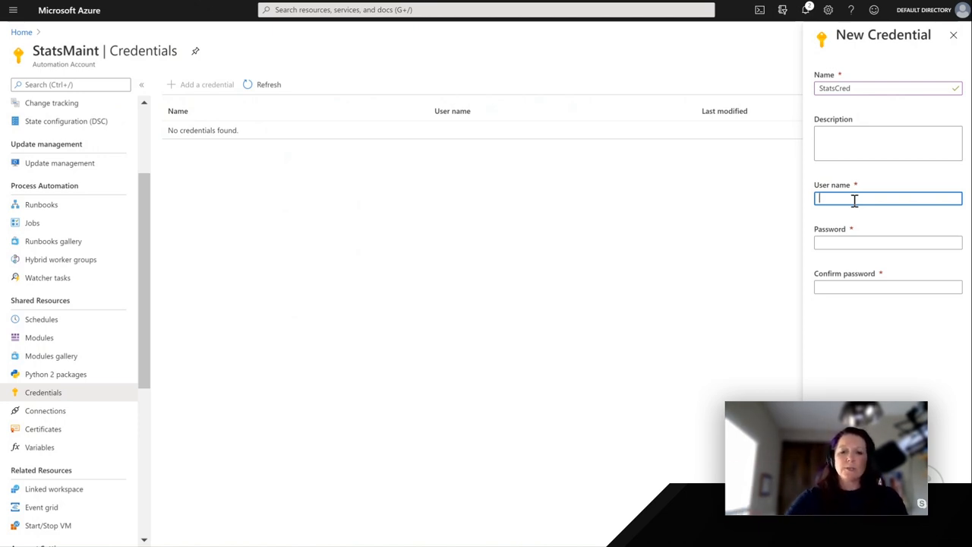
type("D")
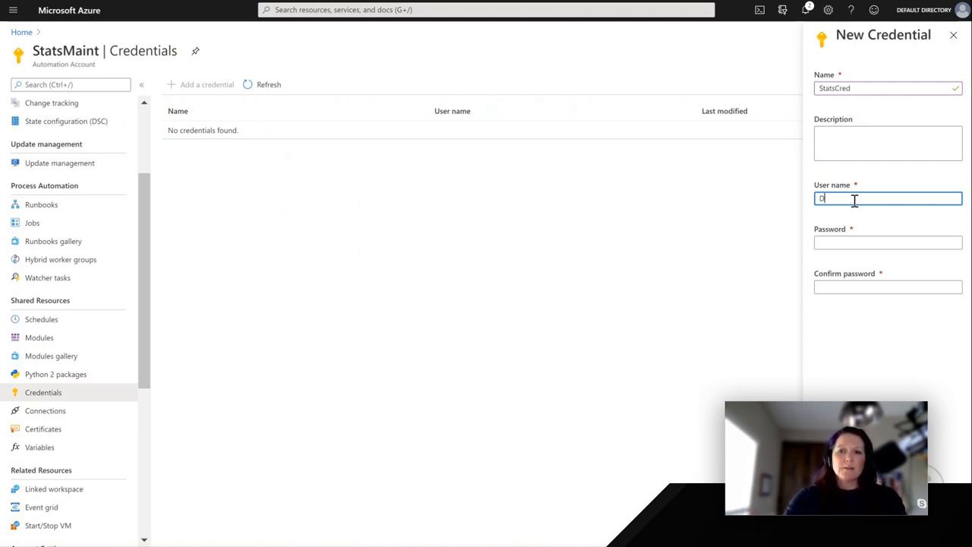
type("BS")
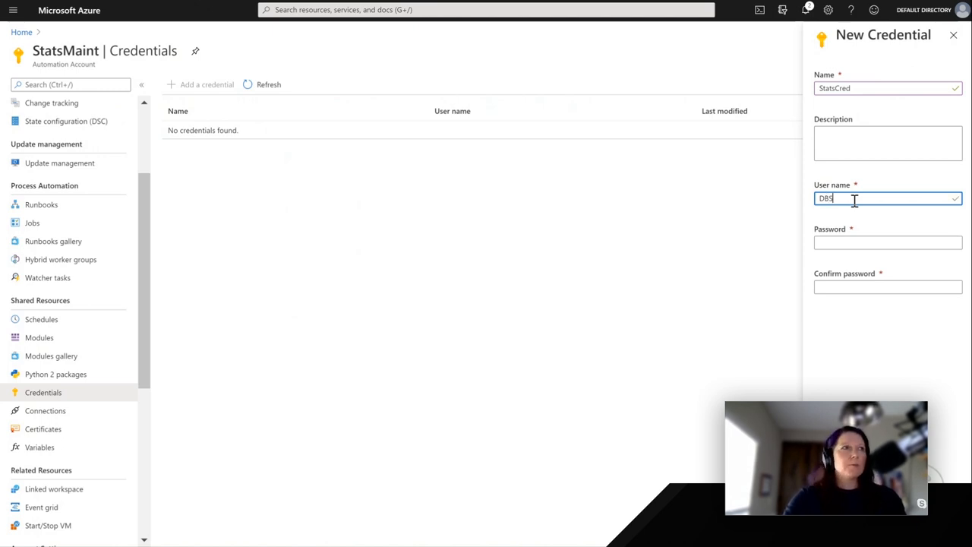
type("tats")
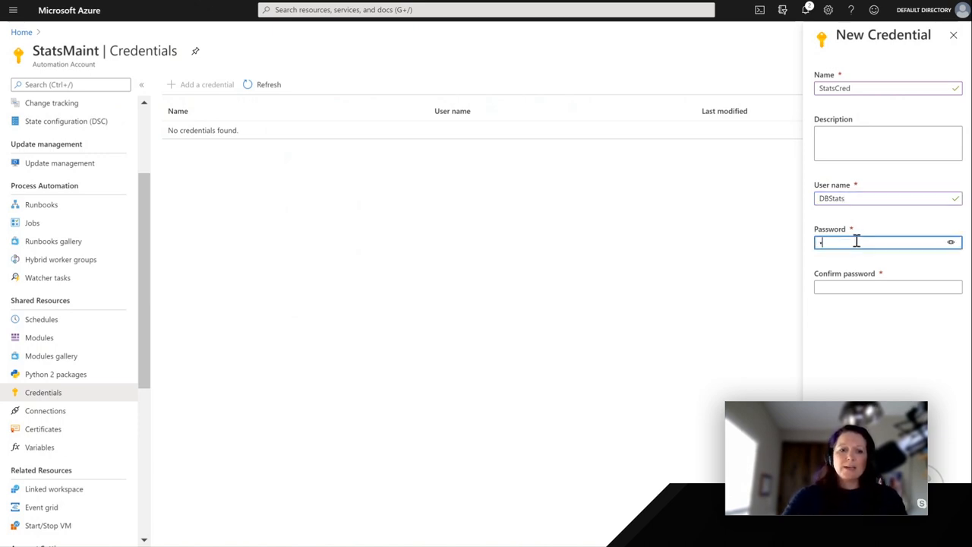
type("password")
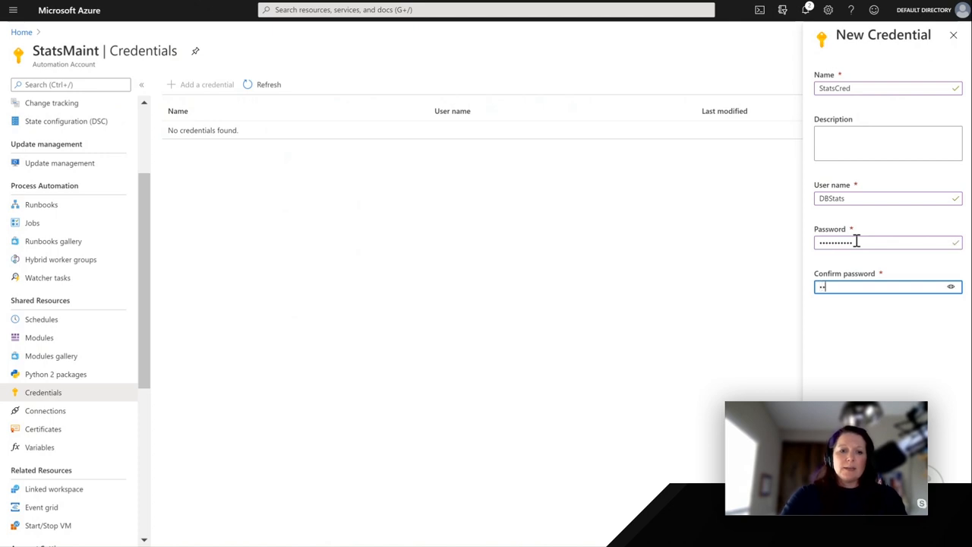
type("••••••")
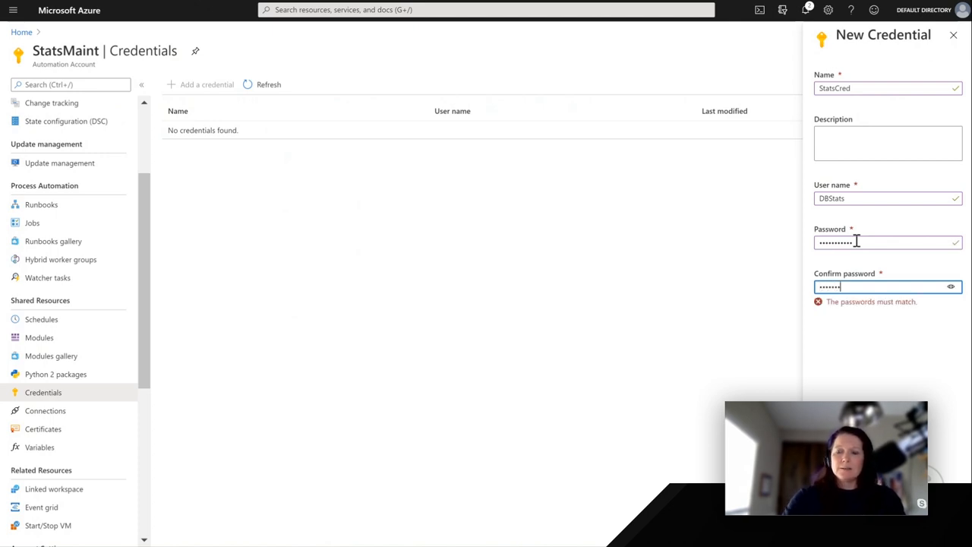
type("••••")
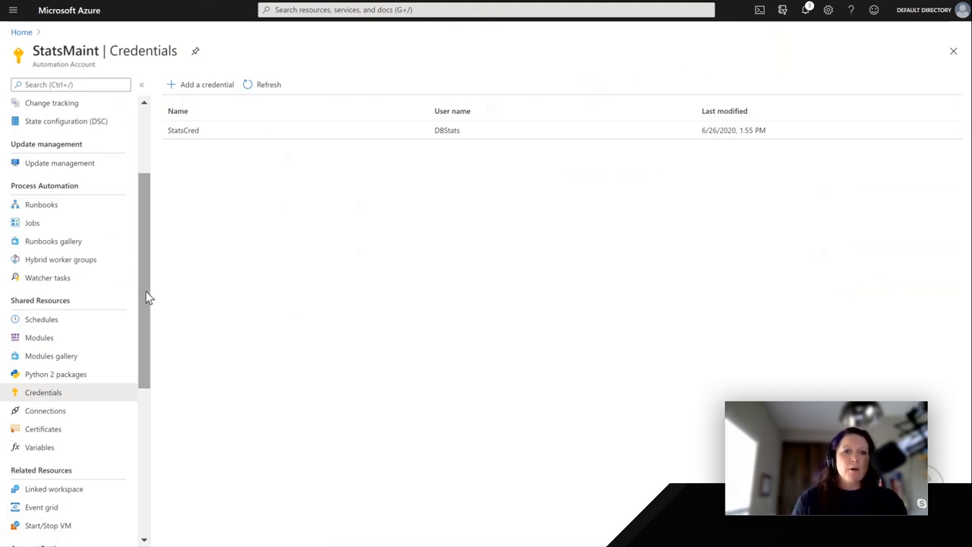
Search the Modules gallery for 'sqlserver'.
left_click(39, 337)
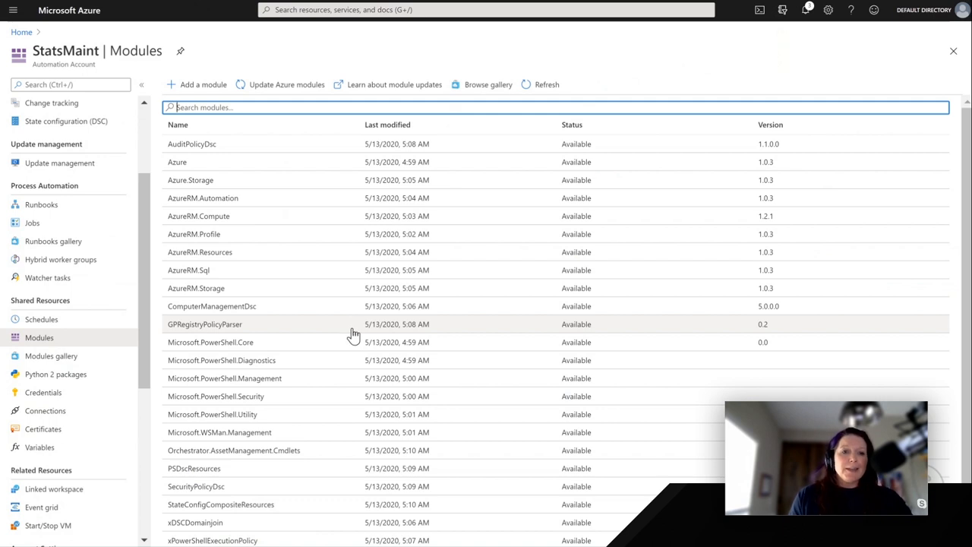
mouse_move(267, 387)
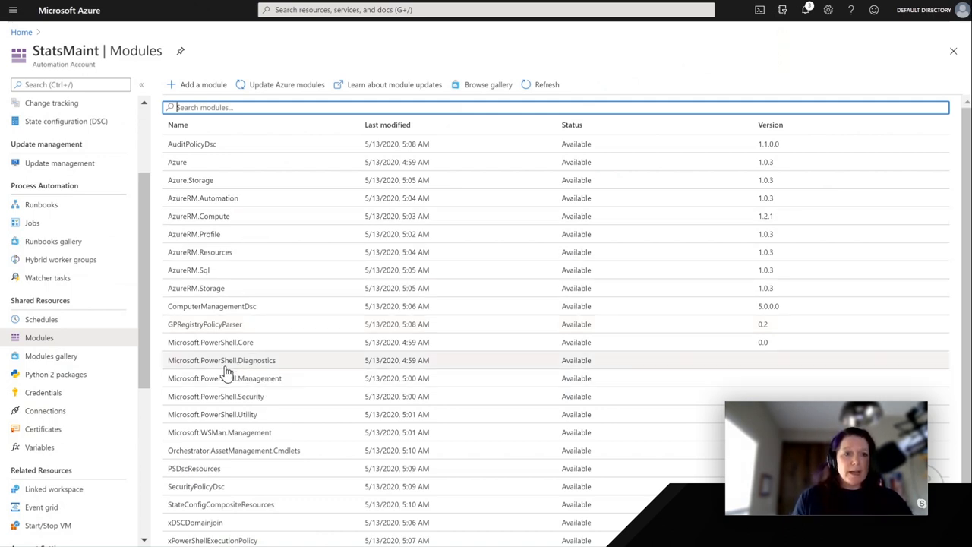
left_click(52, 356)
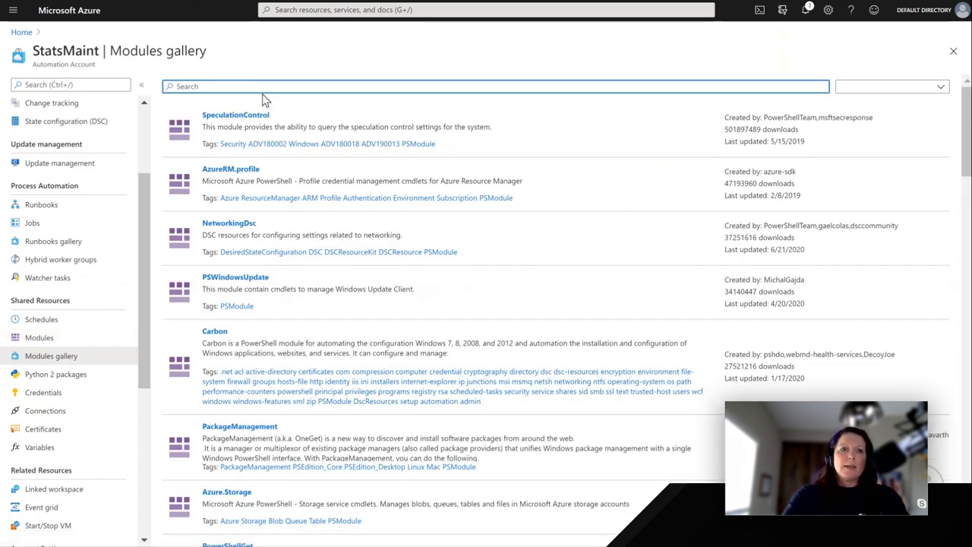
type("sqlserver")
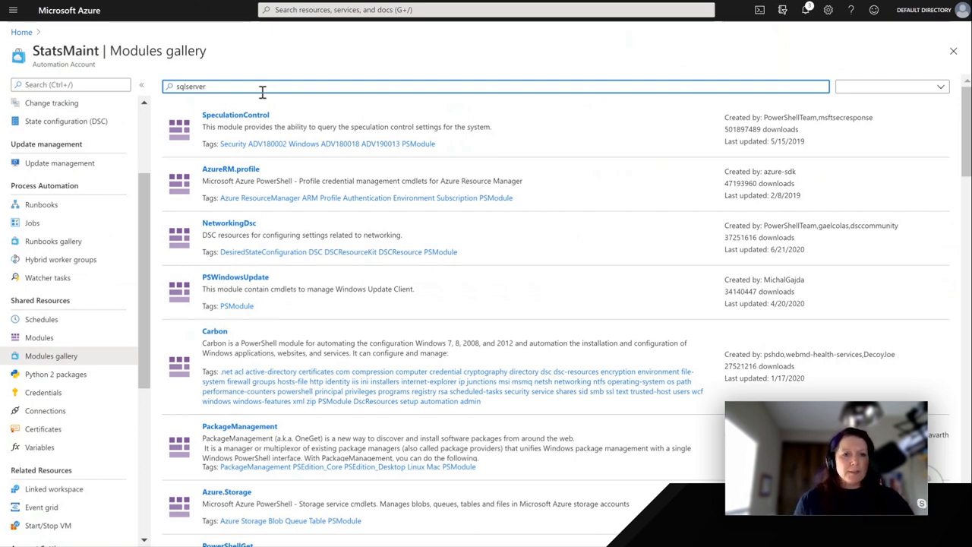
key("Return")
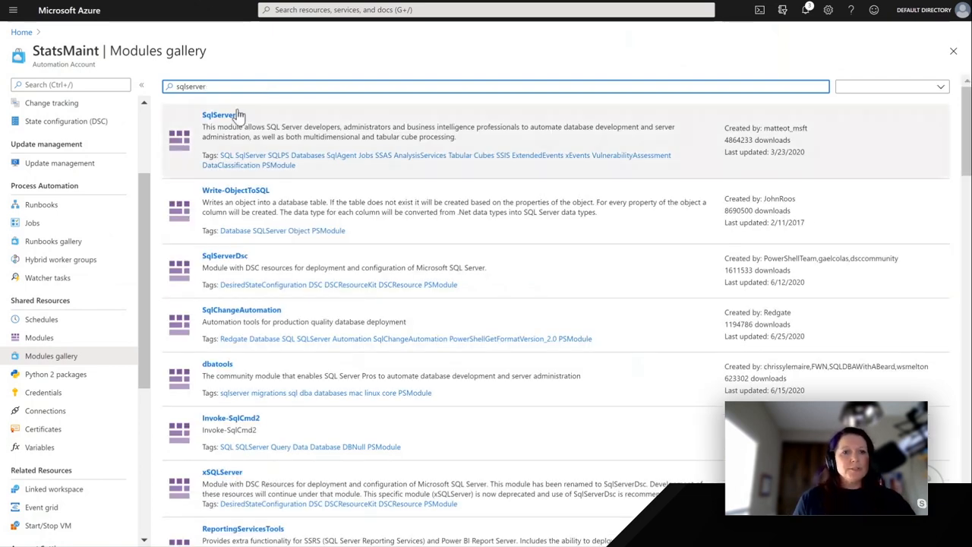
Review the SqlServer module's details, return to the results and move on to Runbooks.
left_click(219, 116)
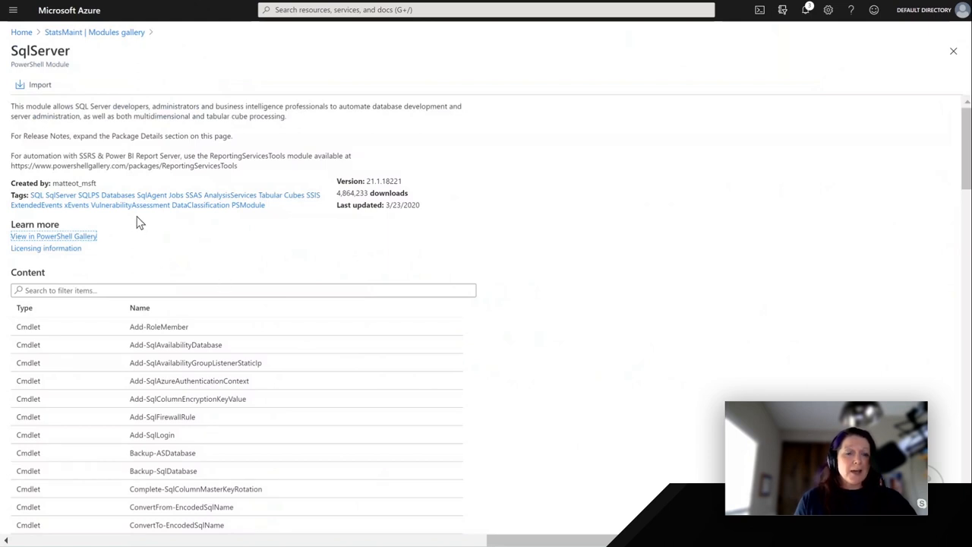
left_click(33, 85)
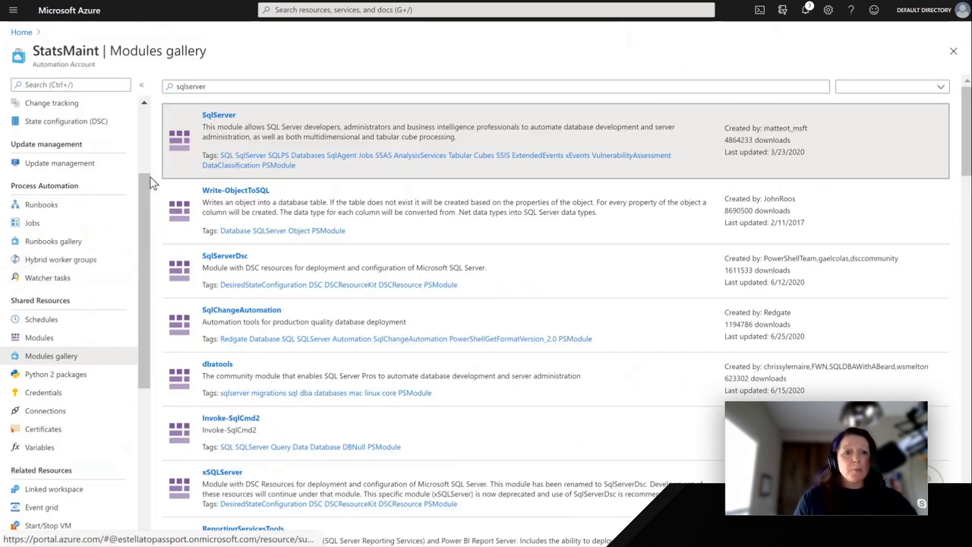
scroll("down", 3)
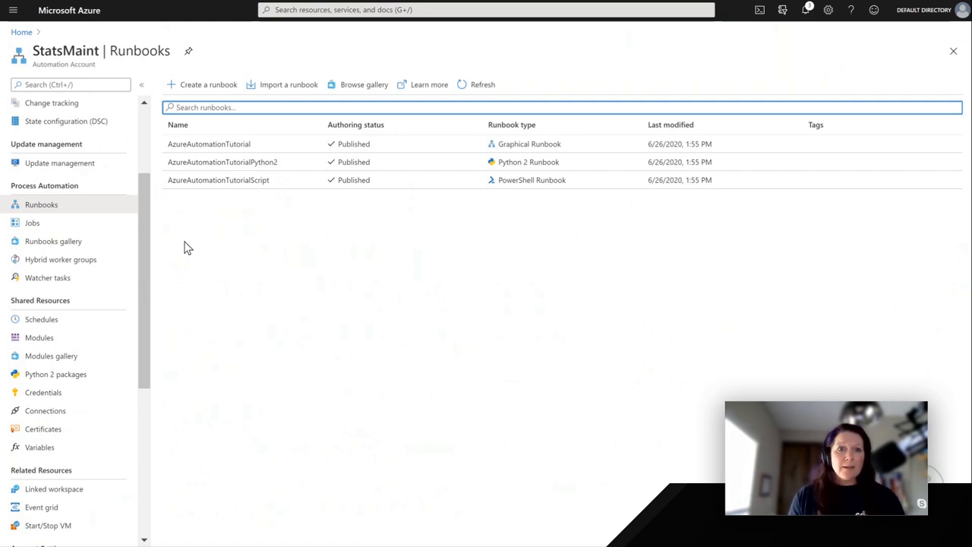
Create a new runbook named UpdateStats of type PowerShell.
left_click(208, 85)
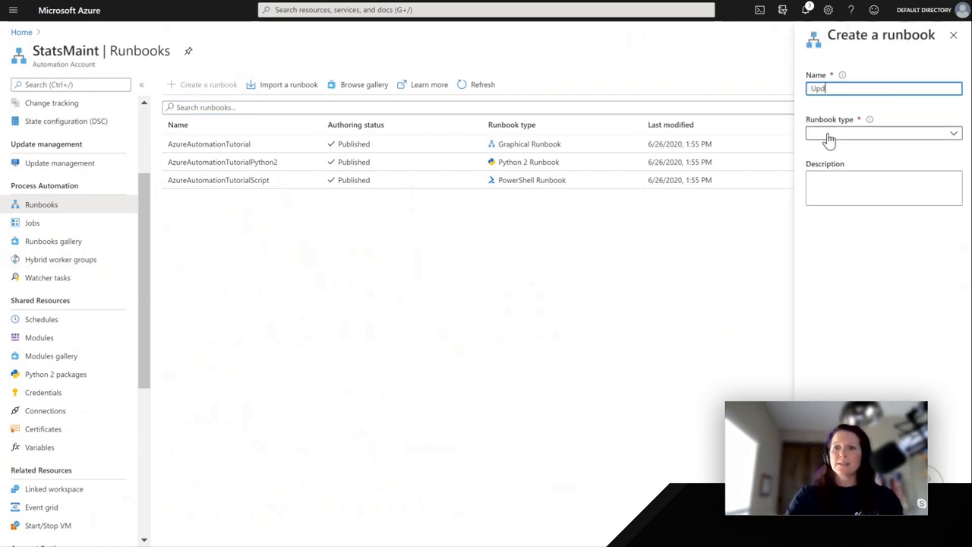
type("UpdateStats")
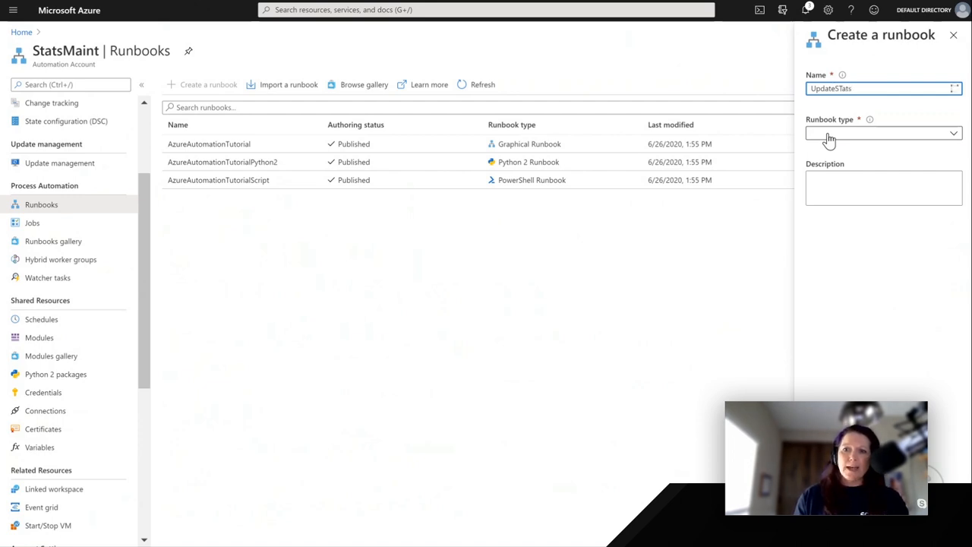
left_click(884, 133)
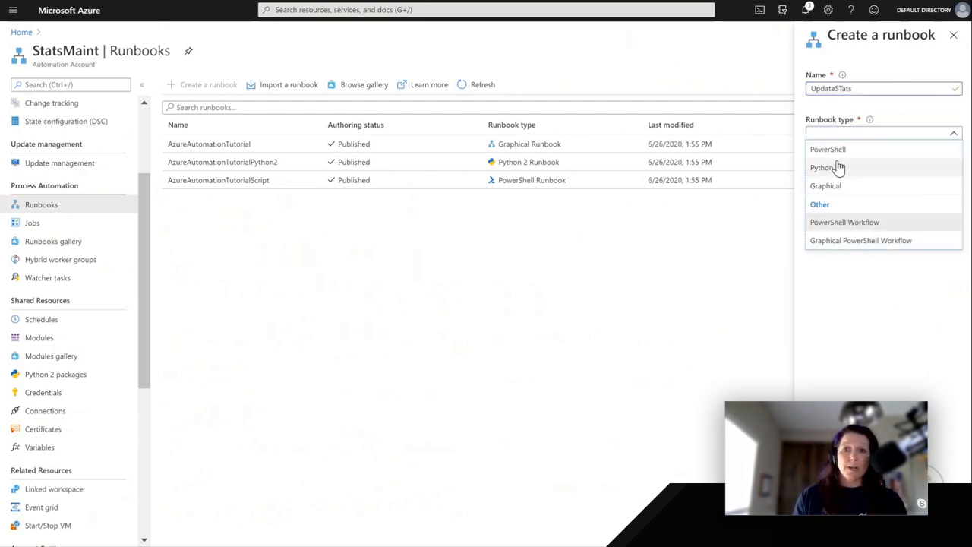
left_click(828, 149)
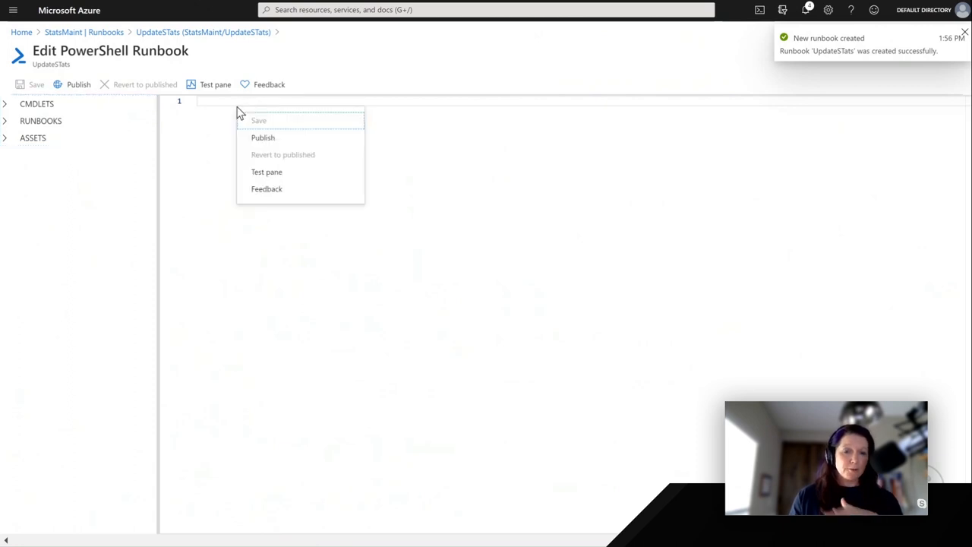
mouse_move(252, 143)
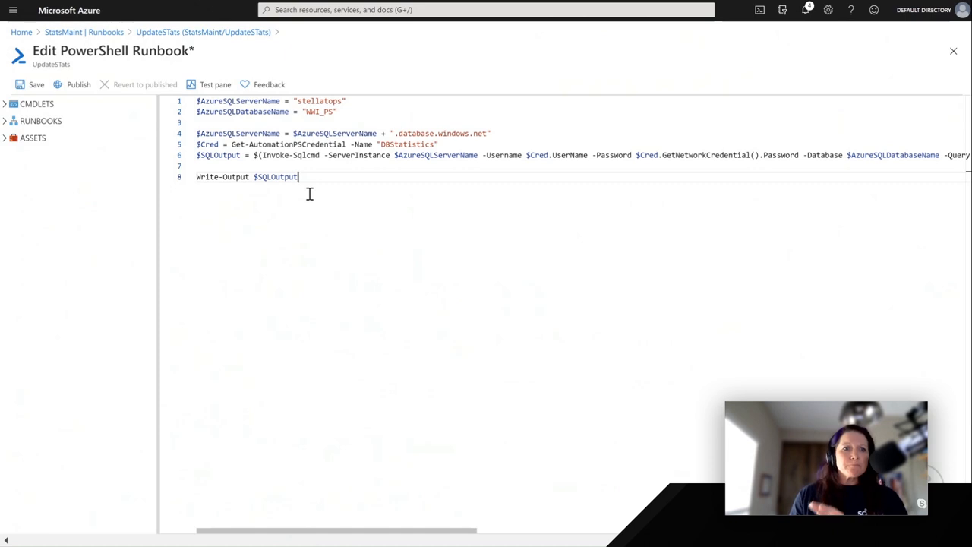
Replace the script's credential name with StatsCred and review the query line before publishing.
left_click(36, 85)
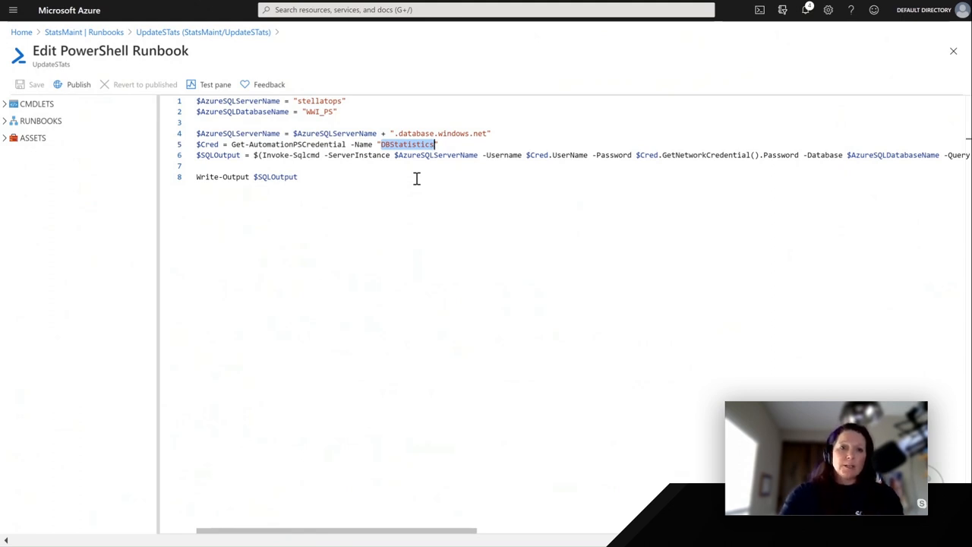
type("Stats")
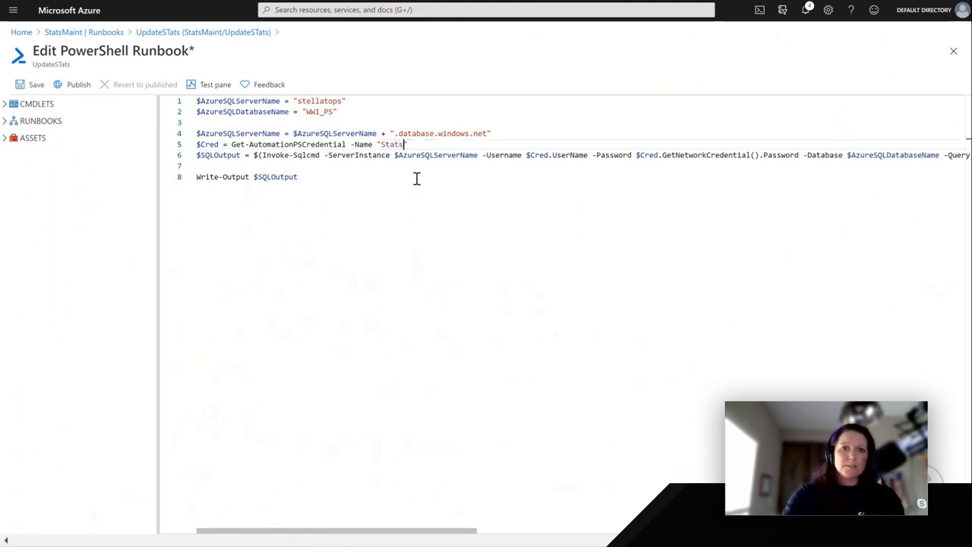
type("Cred")
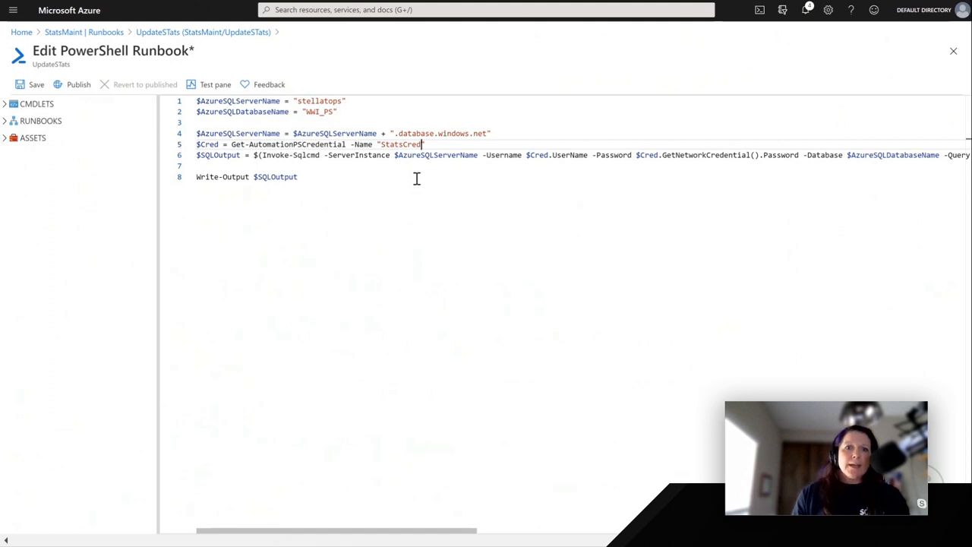
mouse_move(477, 164)
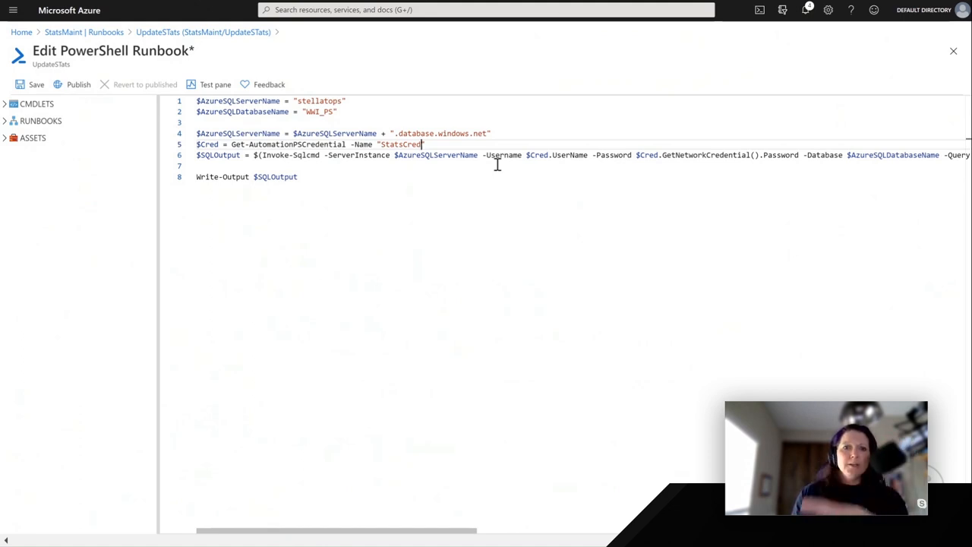
mouse_move(486, 465)
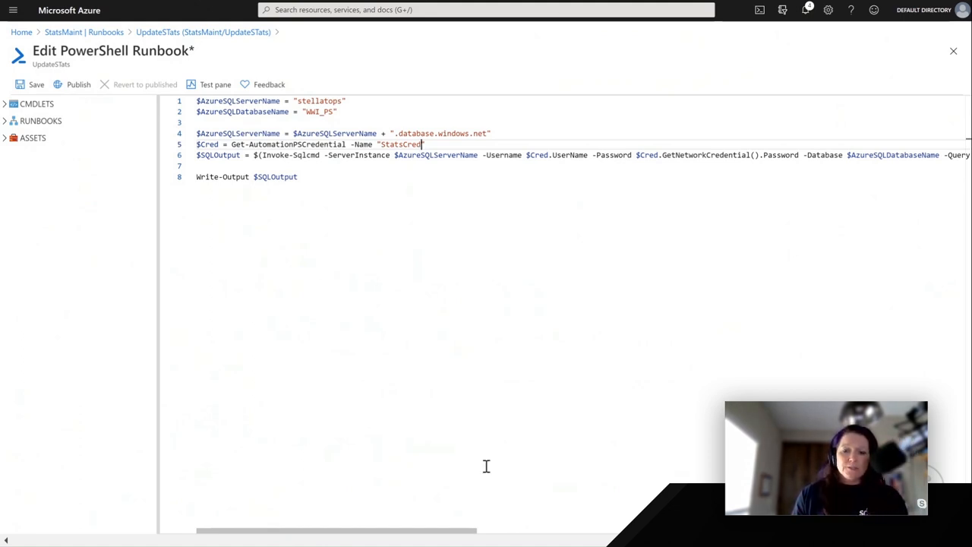
scroll("right", 3)
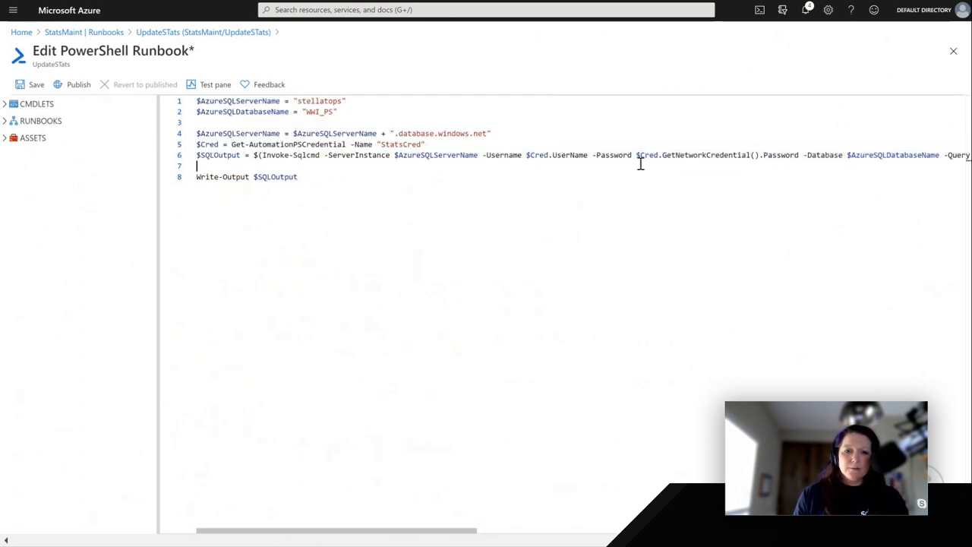
scroll("right", 3)
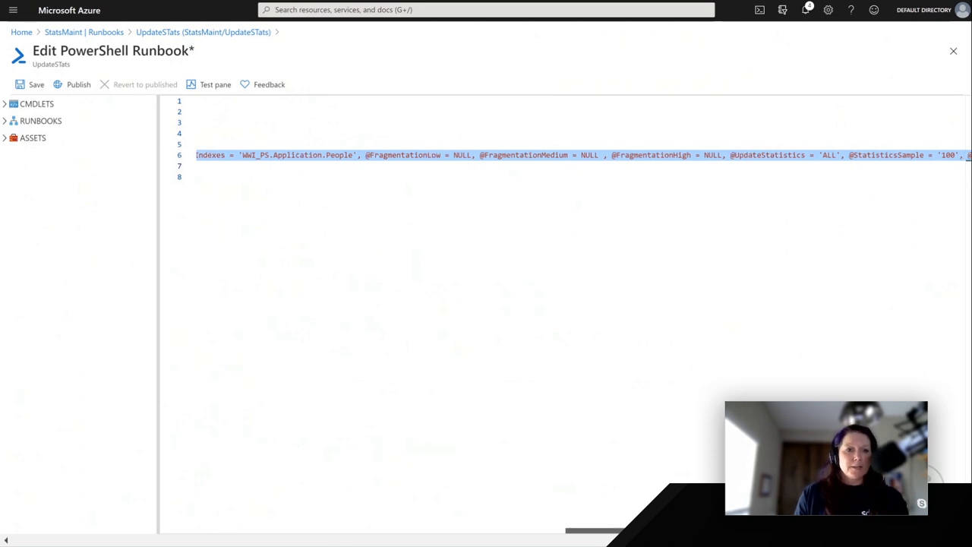
scroll("left", 3)
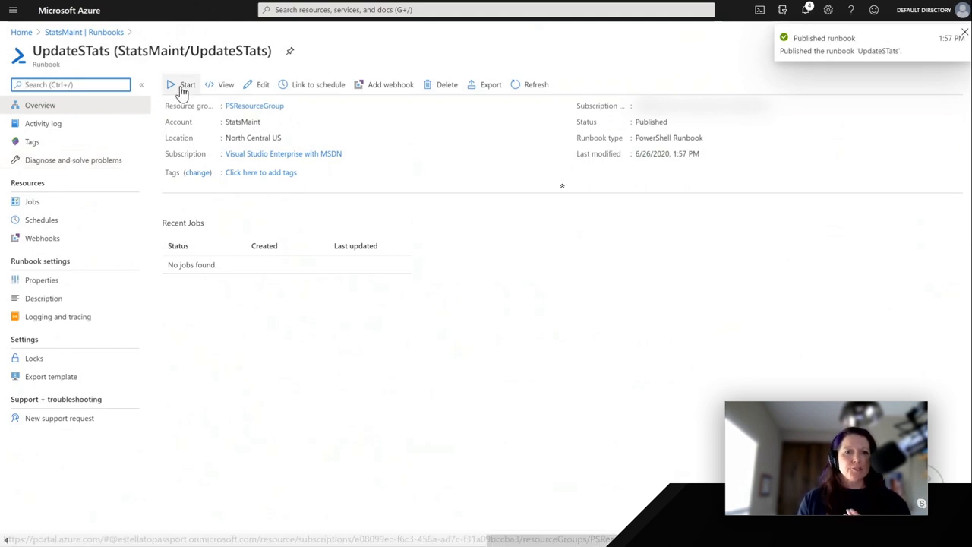
mouse_move(188, 85)
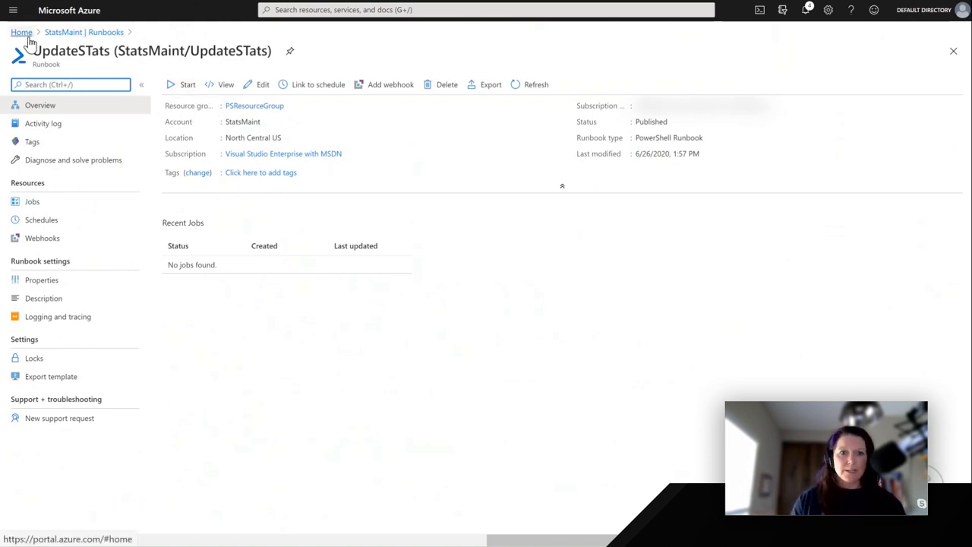
From portal Home, open the DBMaintenance account's Runbooks list including StatsMaintenance.
left_click(22, 31)
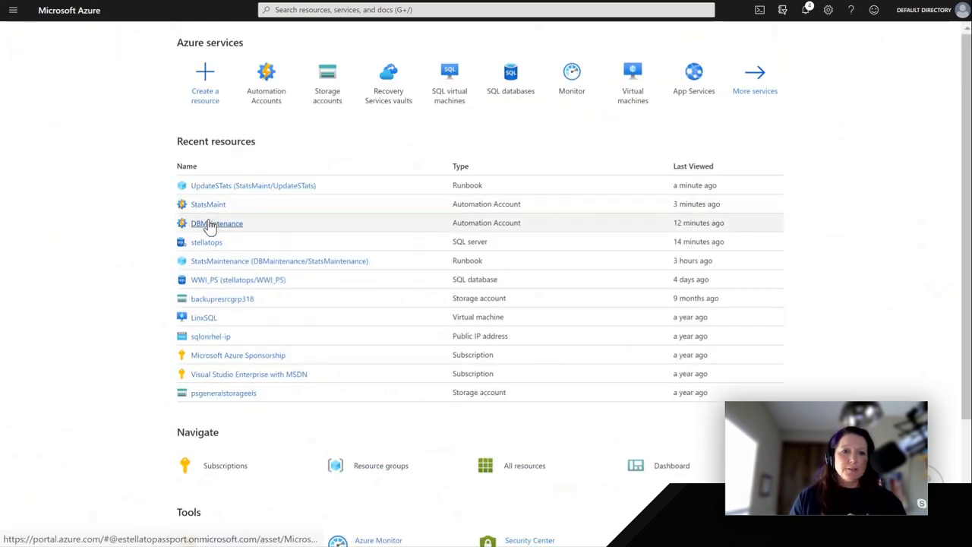
left_click(216, 222)
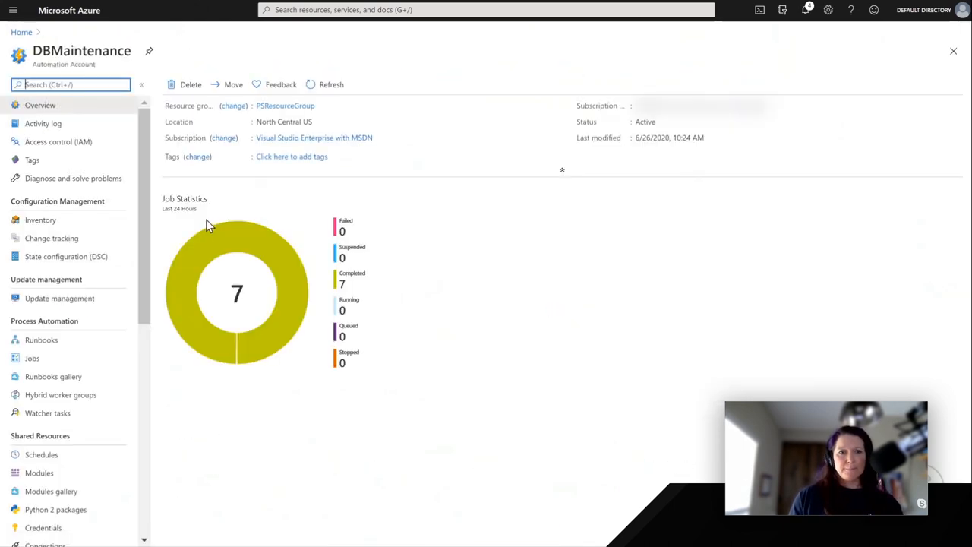
left_click(41, 340)
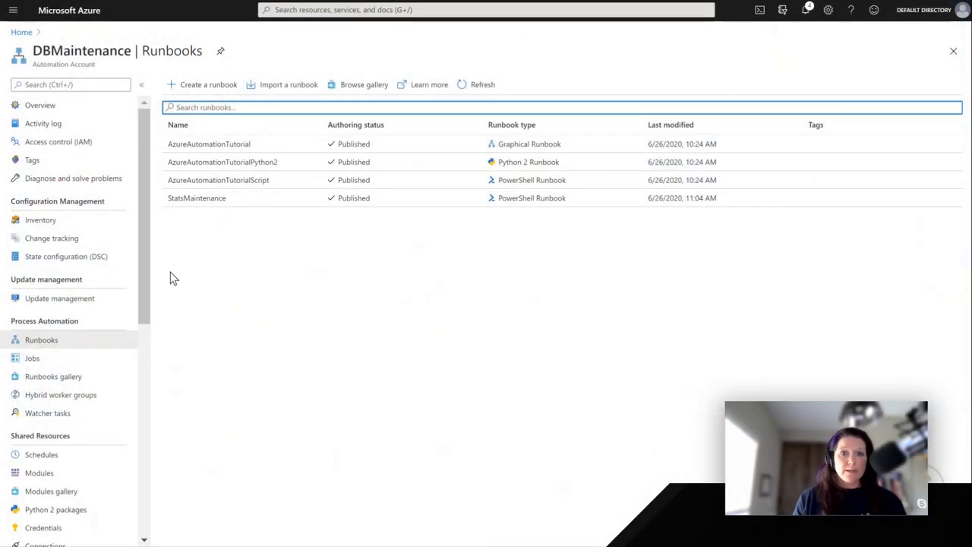
mouse_move(216, 213)
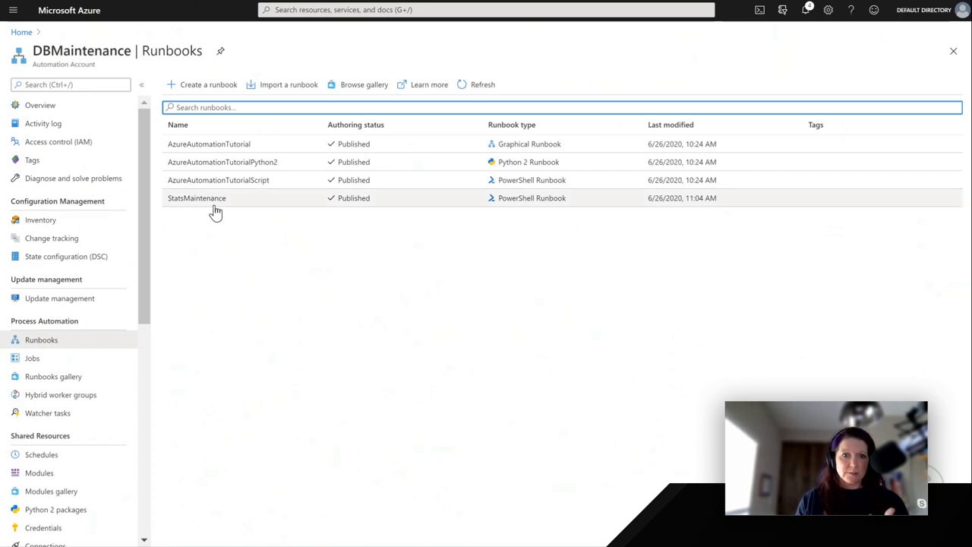
View the StatsMaintenance runbook's published source and close it.
left_click(198, 197)
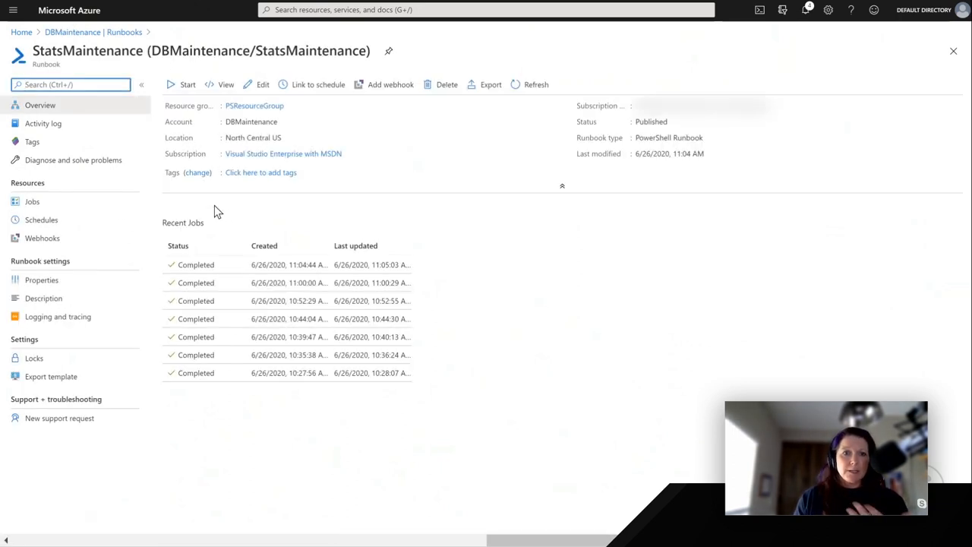
left_click(225, 85)
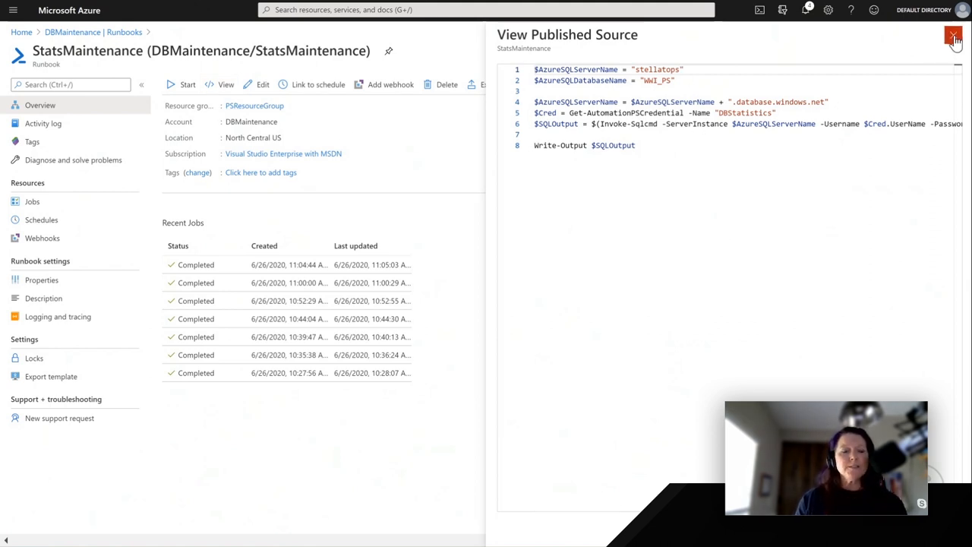
left_click(954, 37)
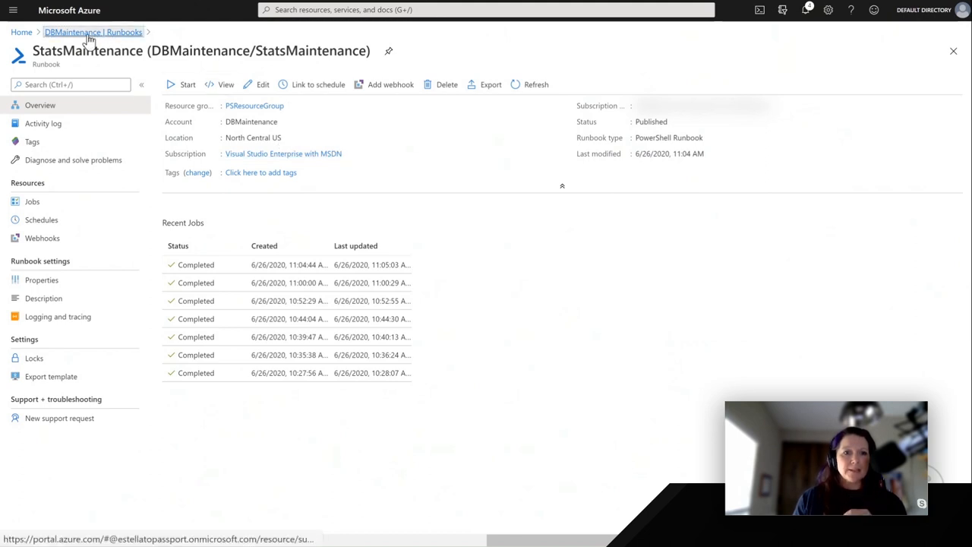
Return via the runbook list to the StatsMaintenance overview with its completed recent jobs.
left_click(93, 32)
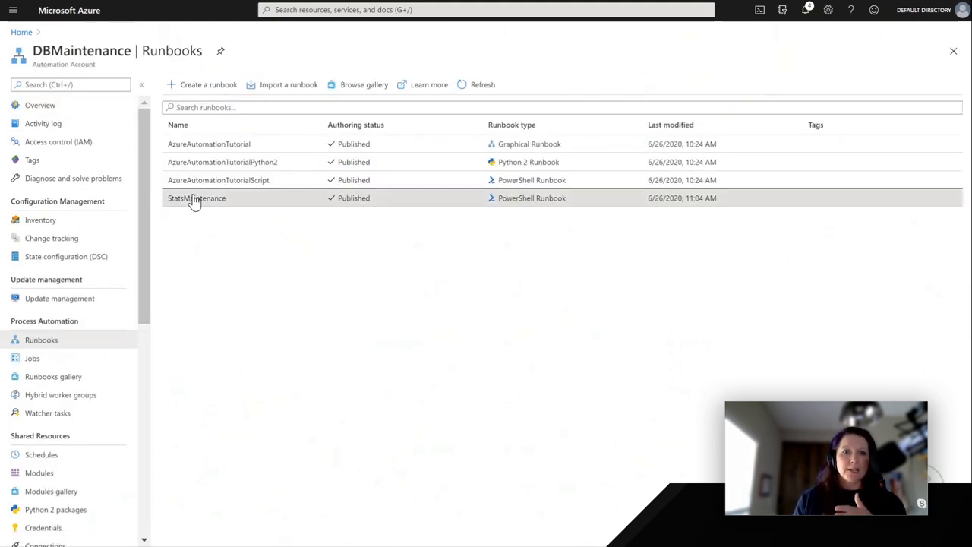
left_click(197, 198)
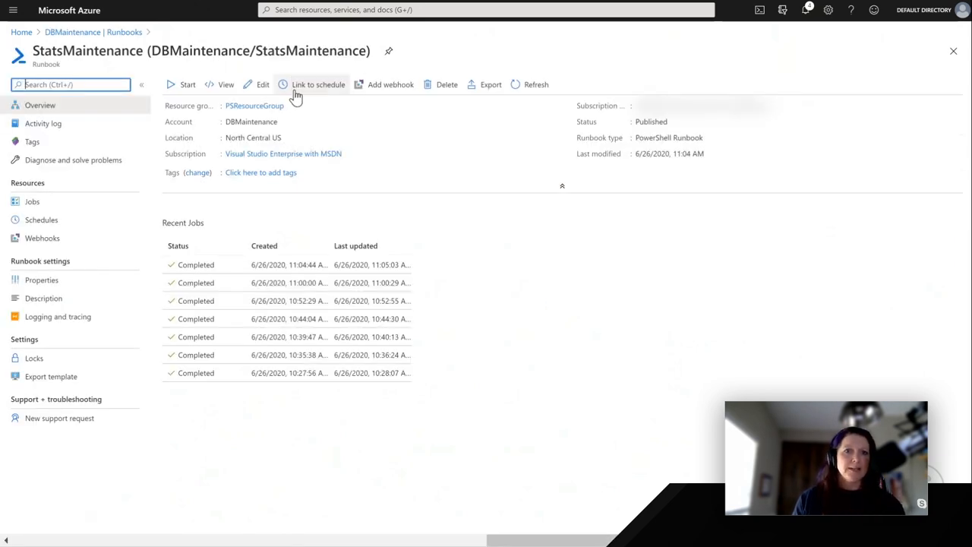
Start a new schedule for the runbook named DailyStats.
left_click(317, 85)
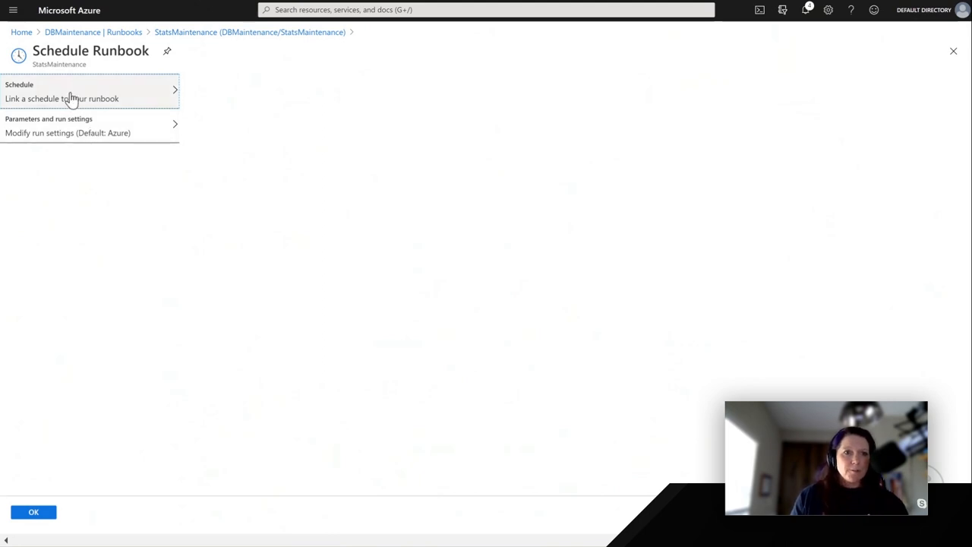
left_click(88, 91)
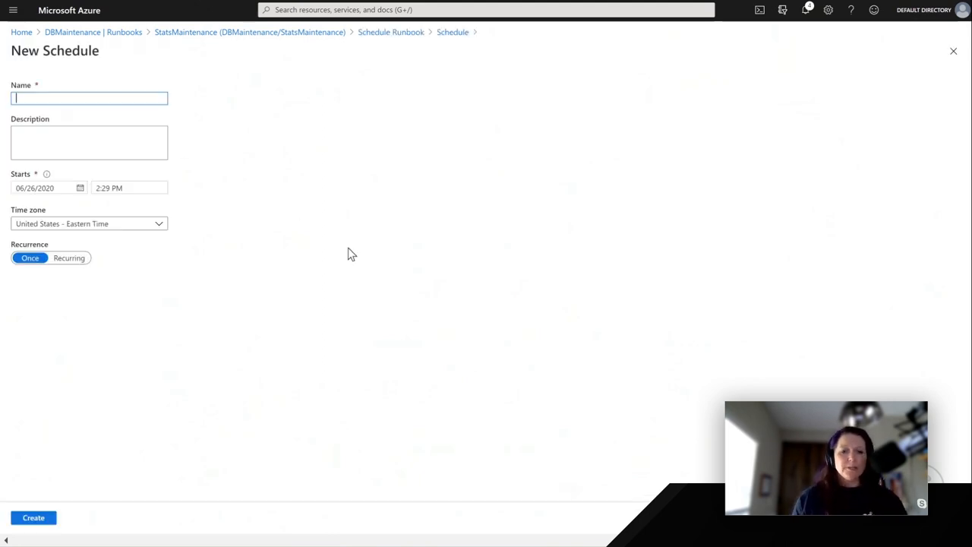
type("D")
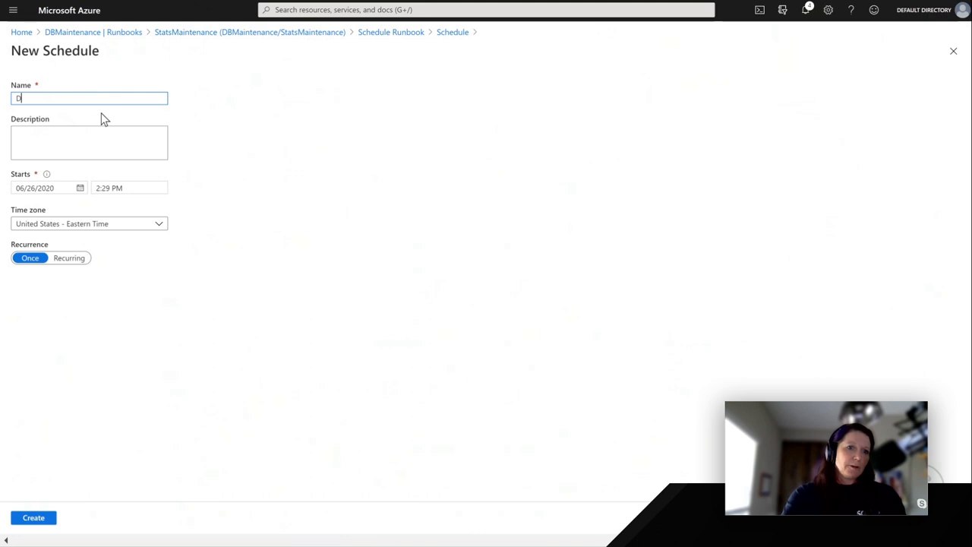
type("ailyU")
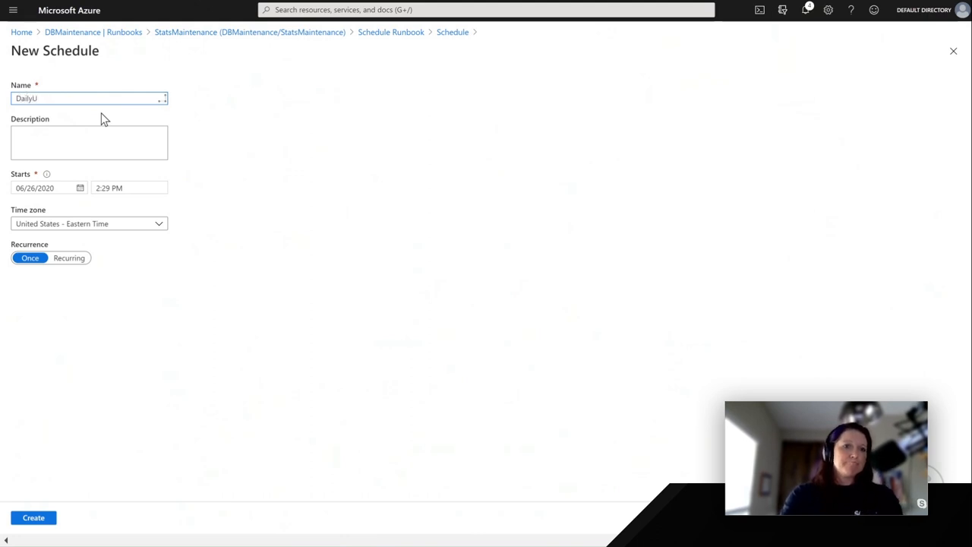
type("Stats")
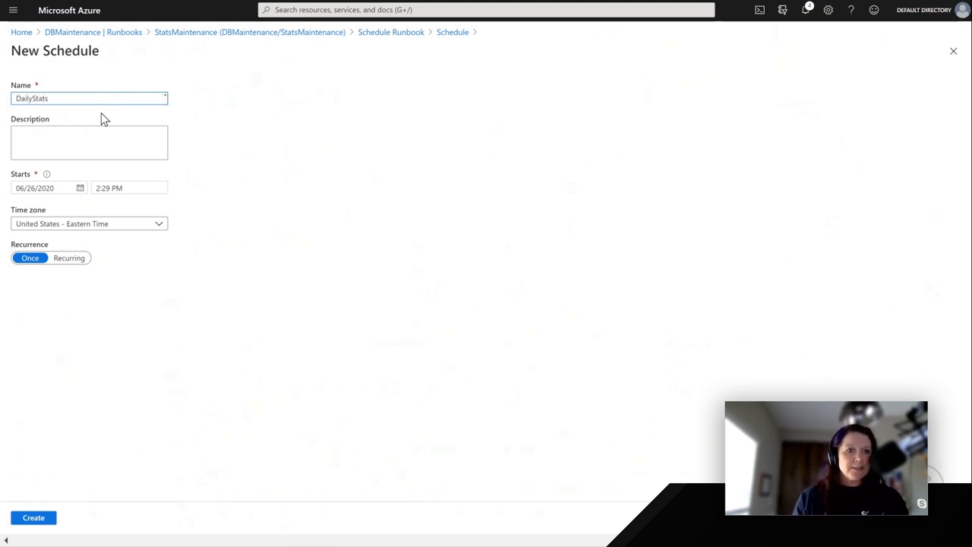
mouse_move(79, 188)
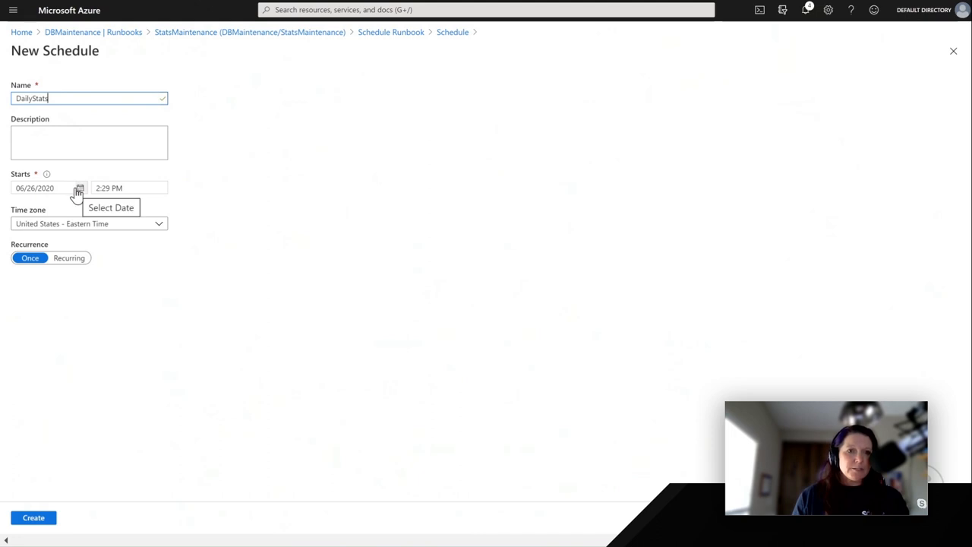
Set the start time to 11:30 PM, make it recur every 1 day, and create it.
left_click(129, 188)
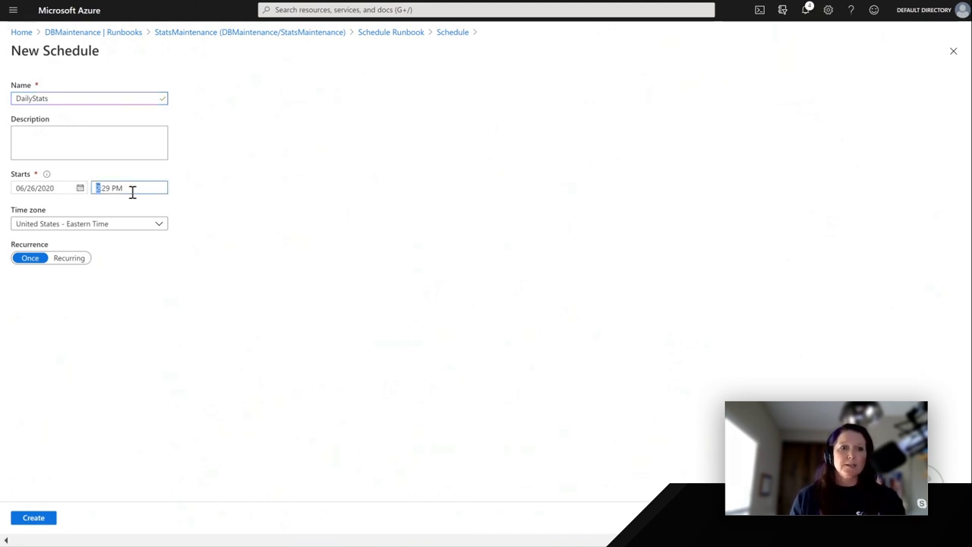
type("11:30")
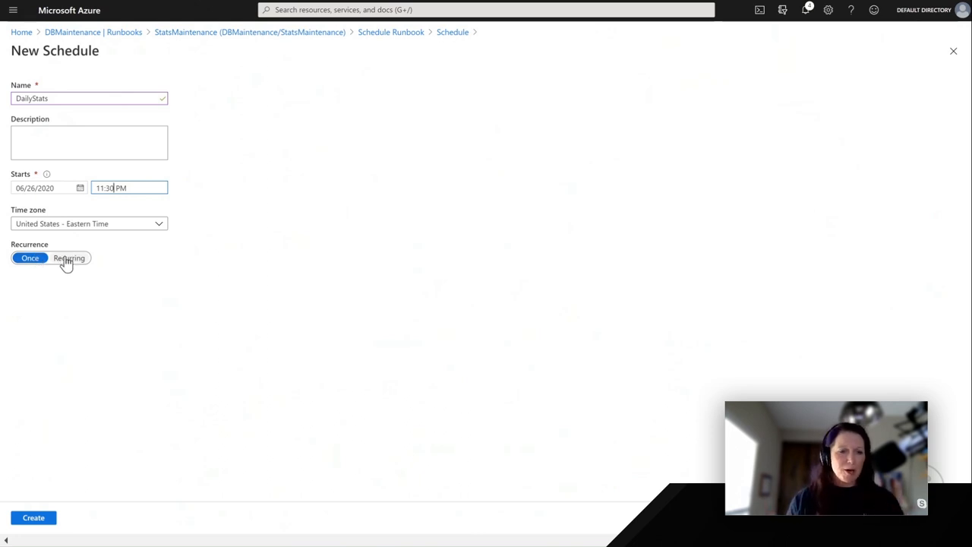
left_click(69, 258)
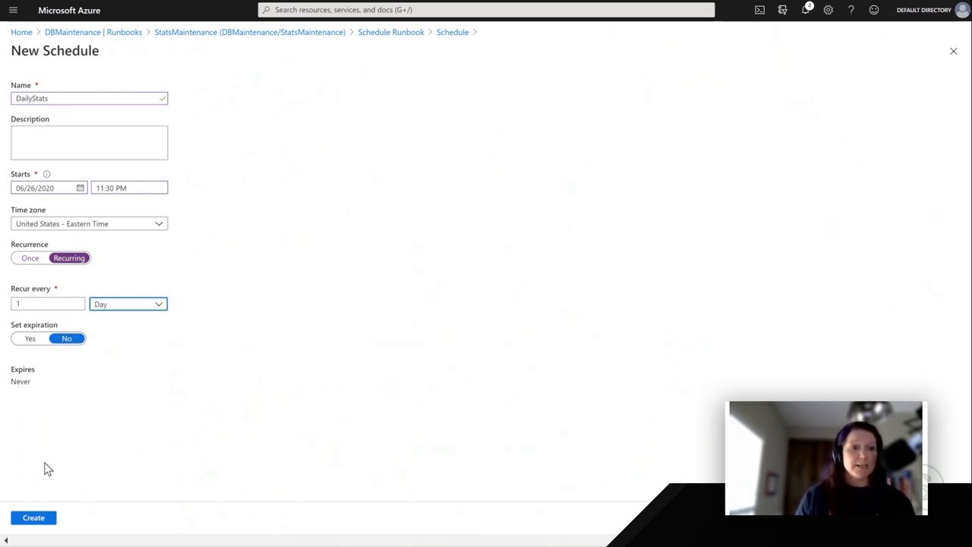
left_click(33, 517)
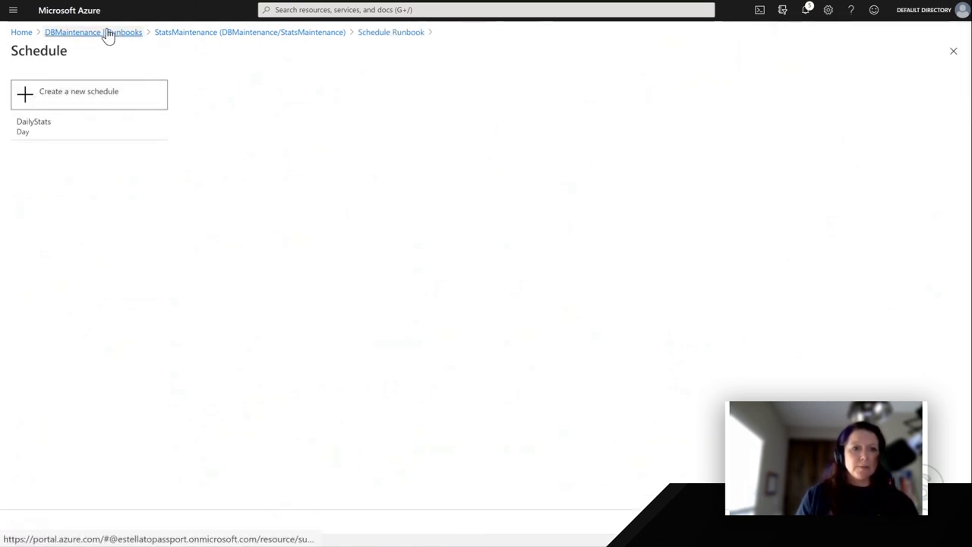
left_click(73, 32)
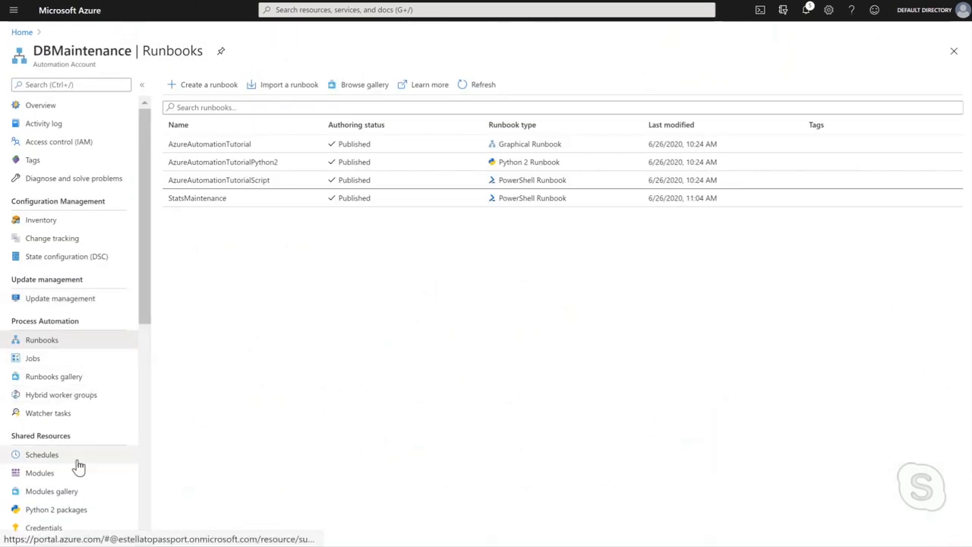
left_click(42, 454)
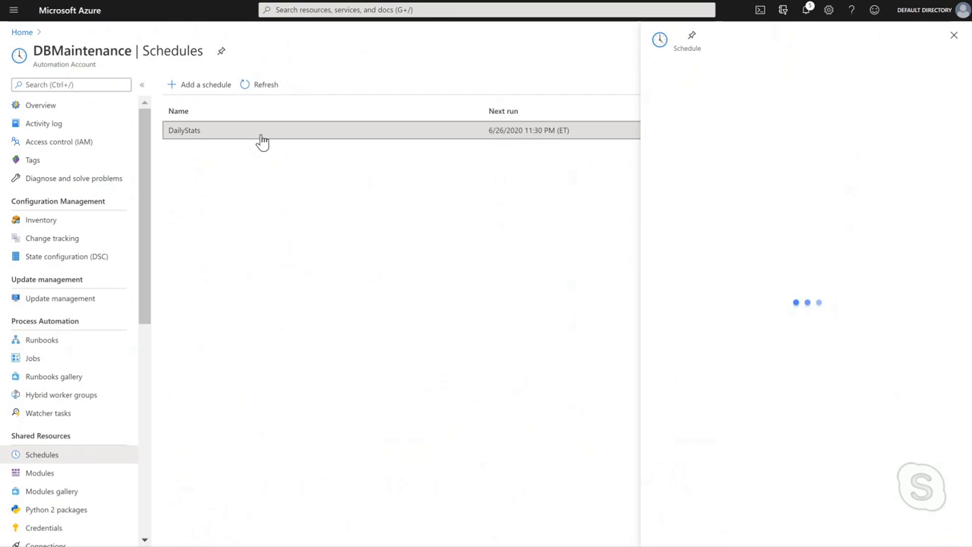
left_click(184, 131)
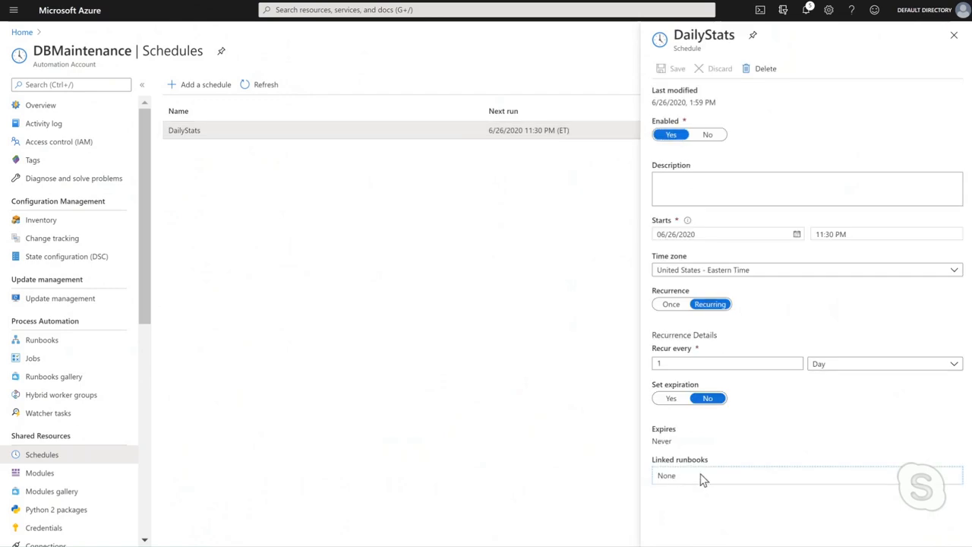
mouse_move(697, 480)
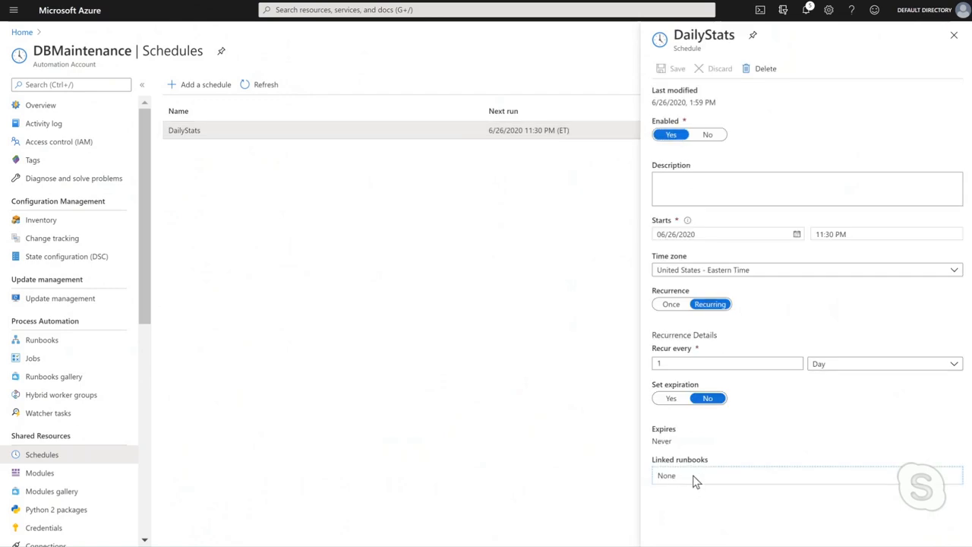
mouse_move(448, 391)
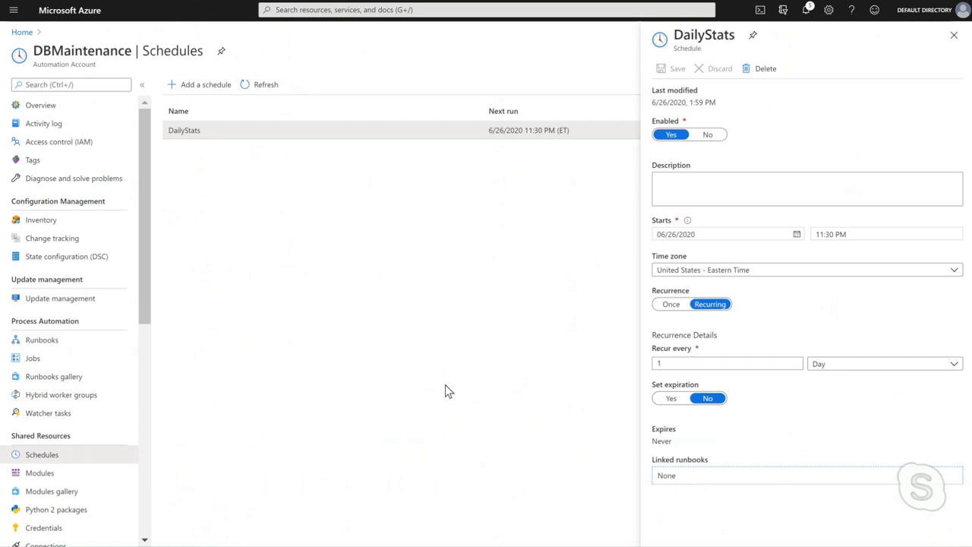
mouse_move(34, 358)
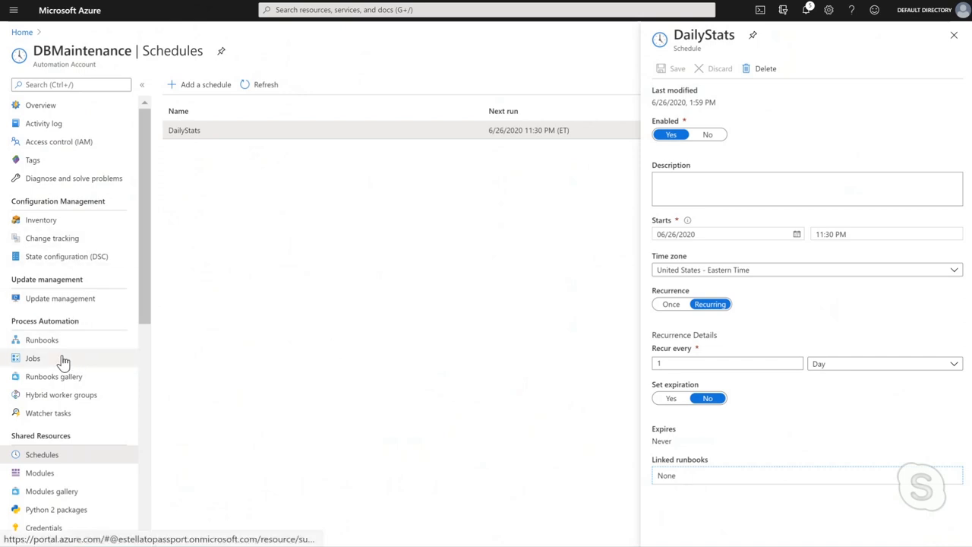
Link the StatsMaintenance runbook to the DailyStats schedule and confirm.
left_click(43, 340)
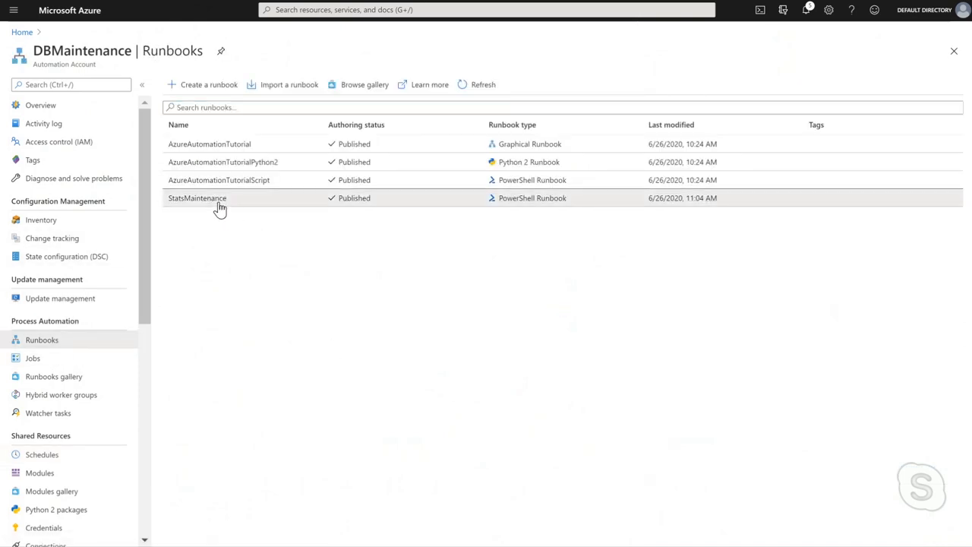
left_click(197, 198)
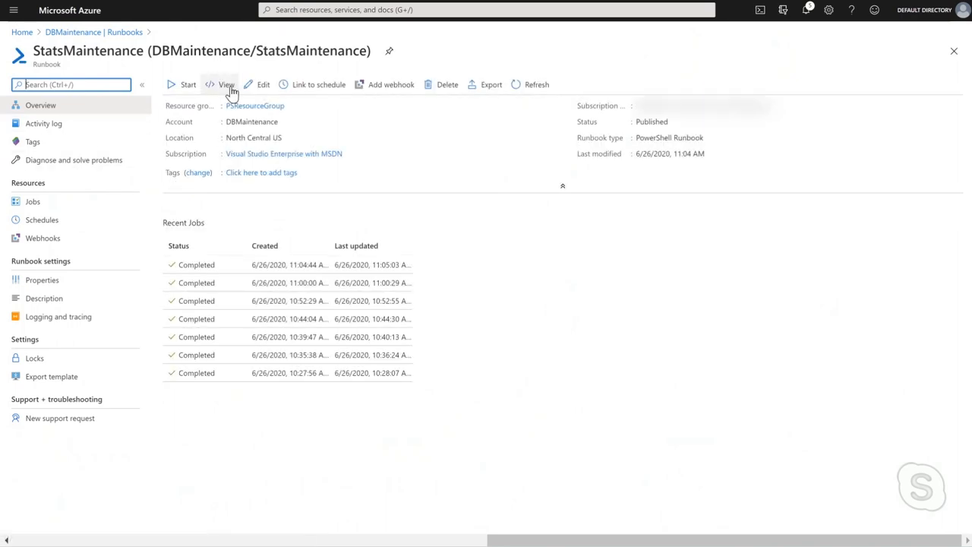
left_click(319, 85)
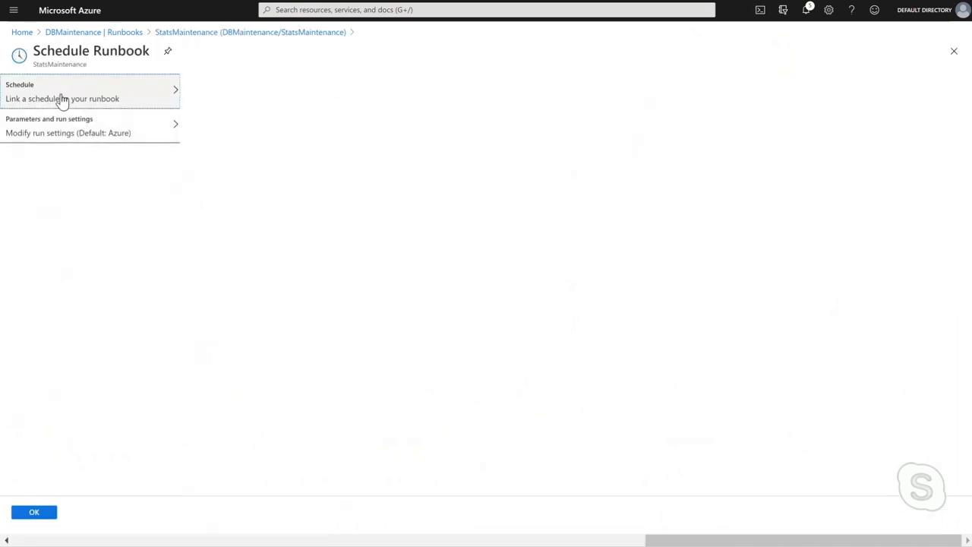
left_click(90, 90)
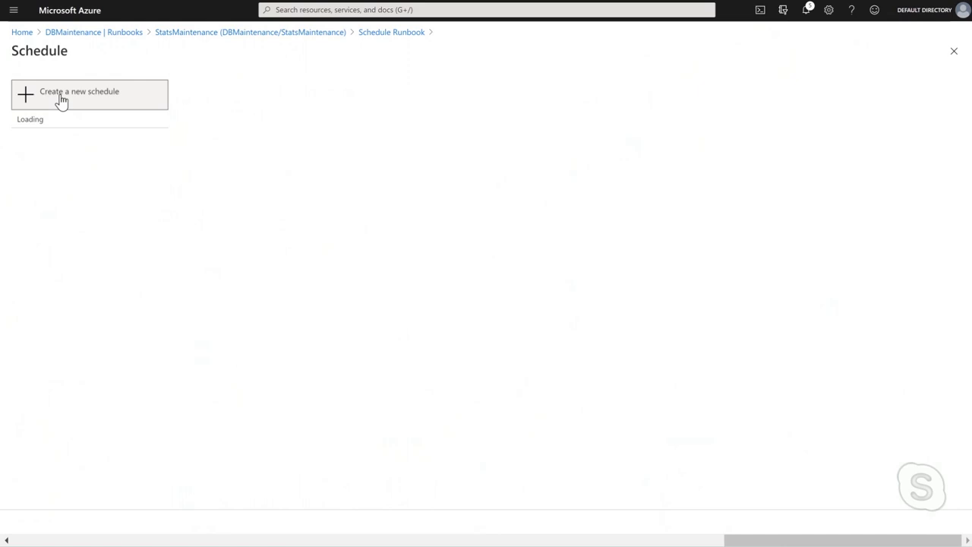
left_click(79, 91)
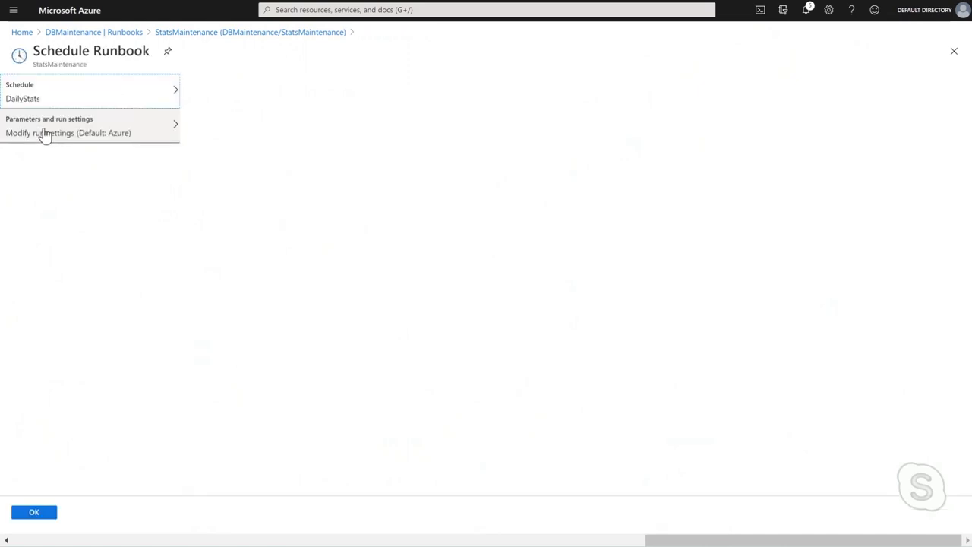
left_click(34, 510)
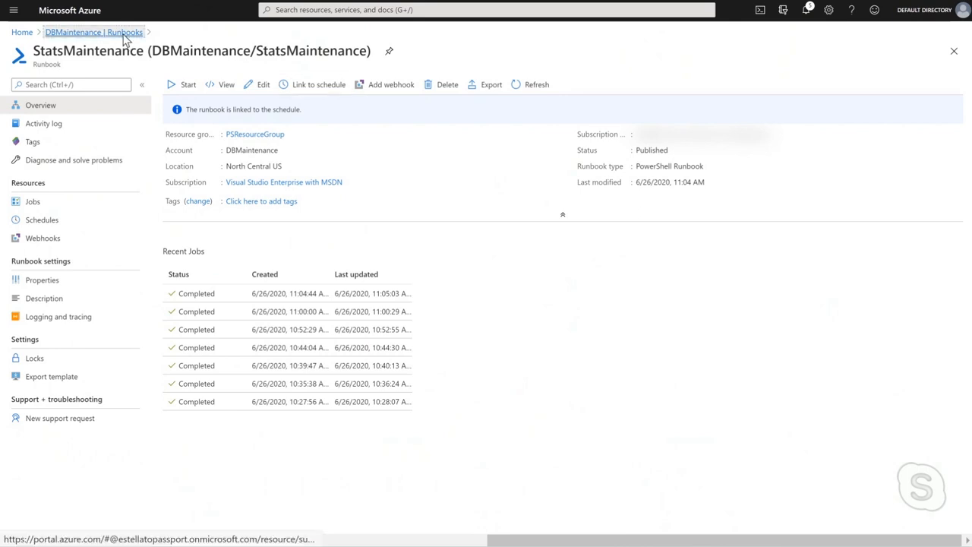
View the DailyStats schedule details and highlight StatsMaintenance as its linked runbook.
left_click(94, 31)
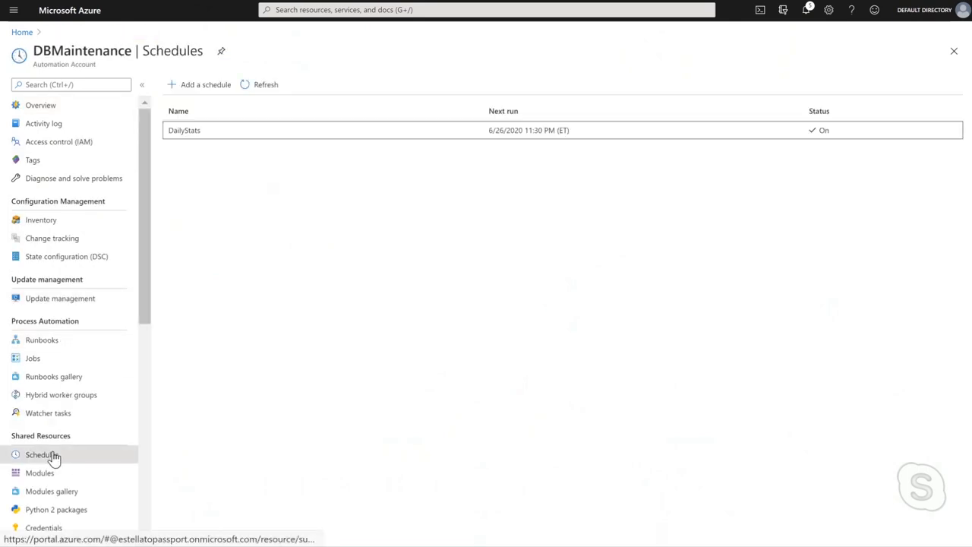
left_click(184, 130)
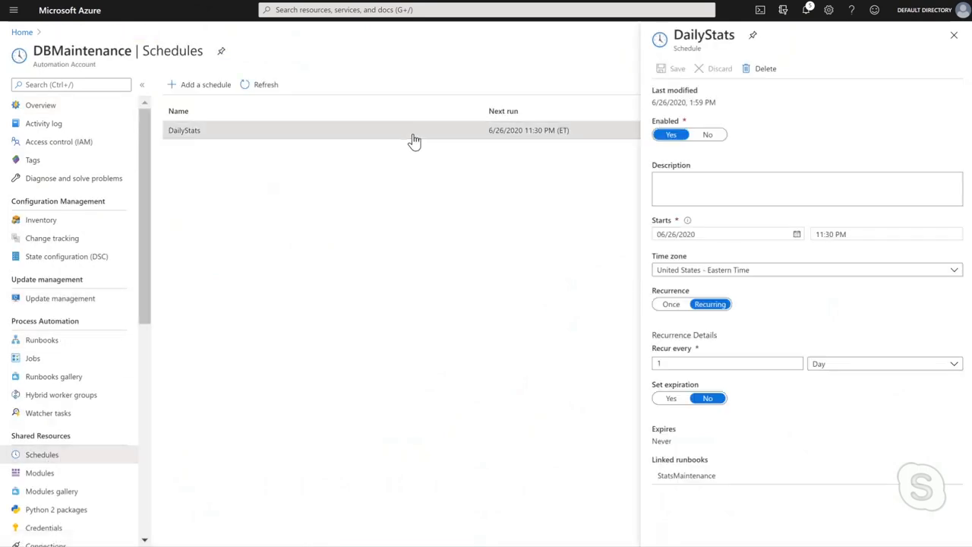
double_click(687, 474)
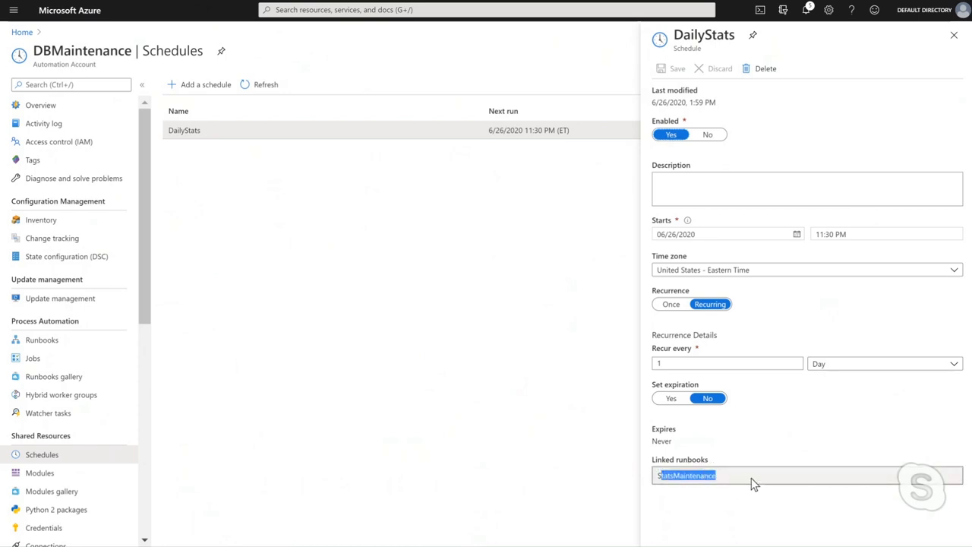
mouse_move(534, 380)
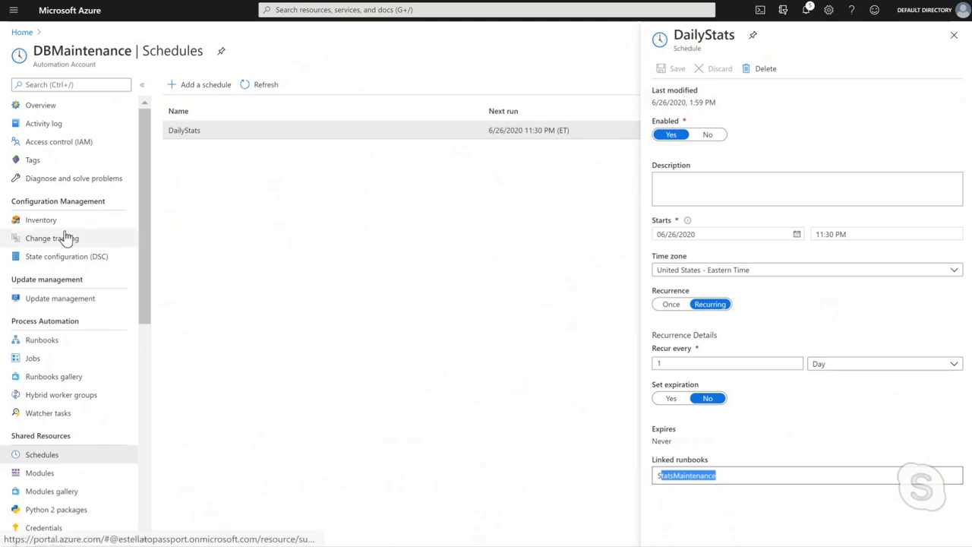
Start a StatsMaintenance job and watch its status until it completes.
left_click(43, 340)
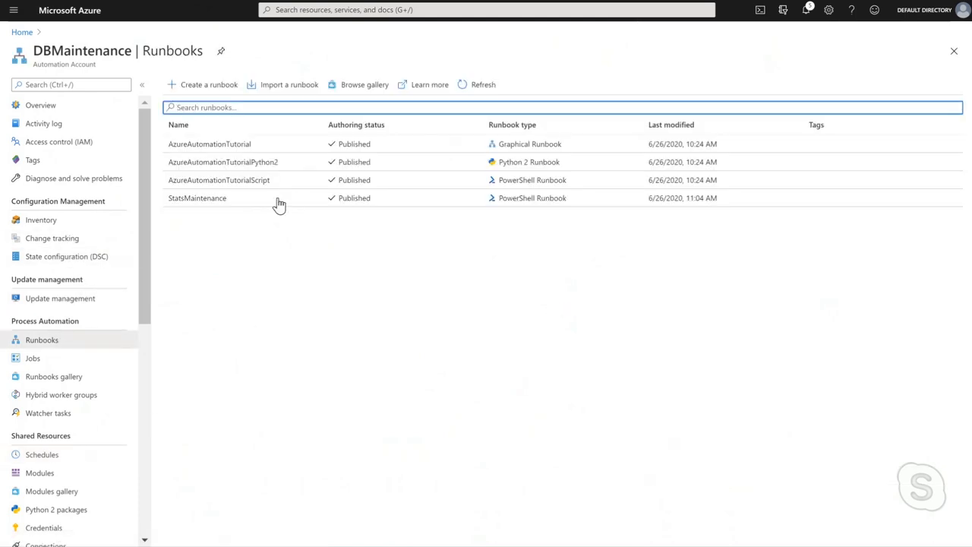
left_click(197, 197)
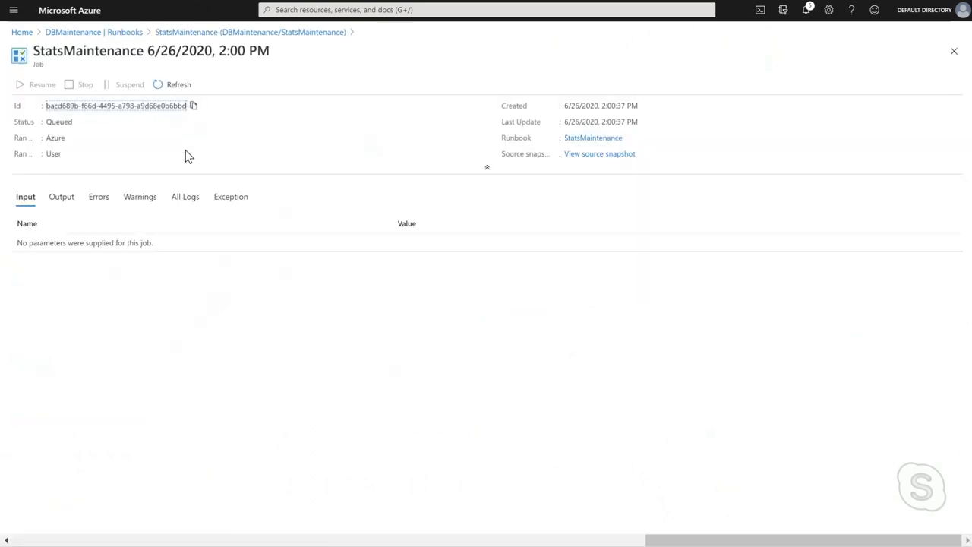
double_click(58, 121)
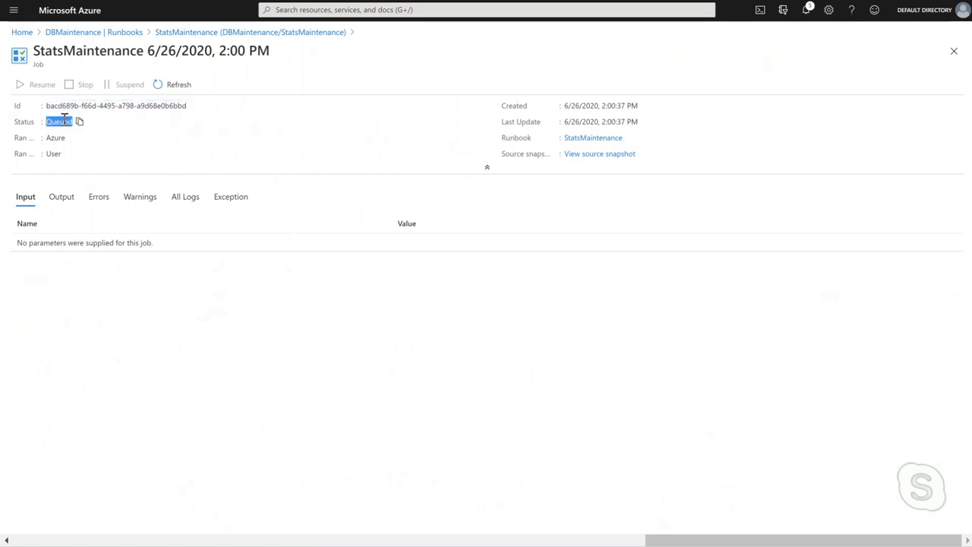
mouse_move(486, 165)
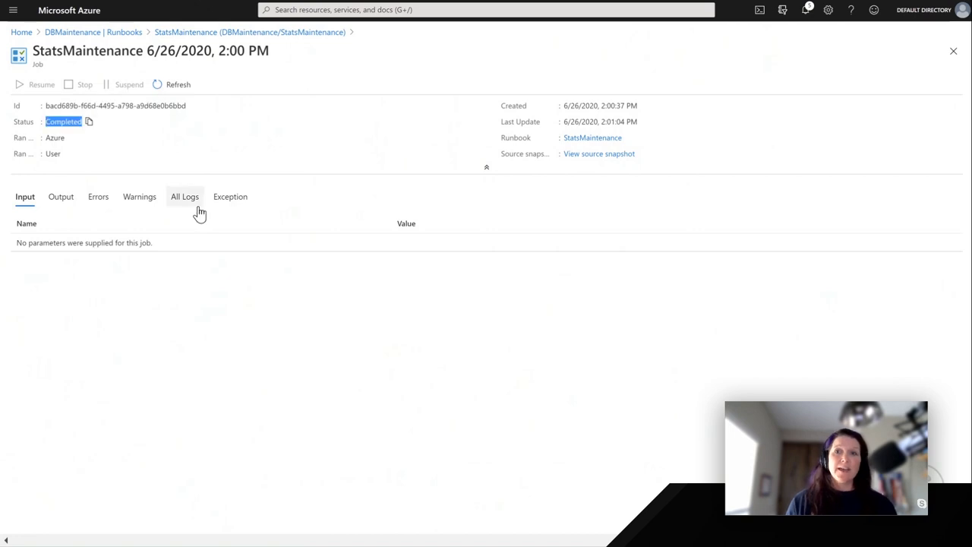
mouse_move(767, 61)
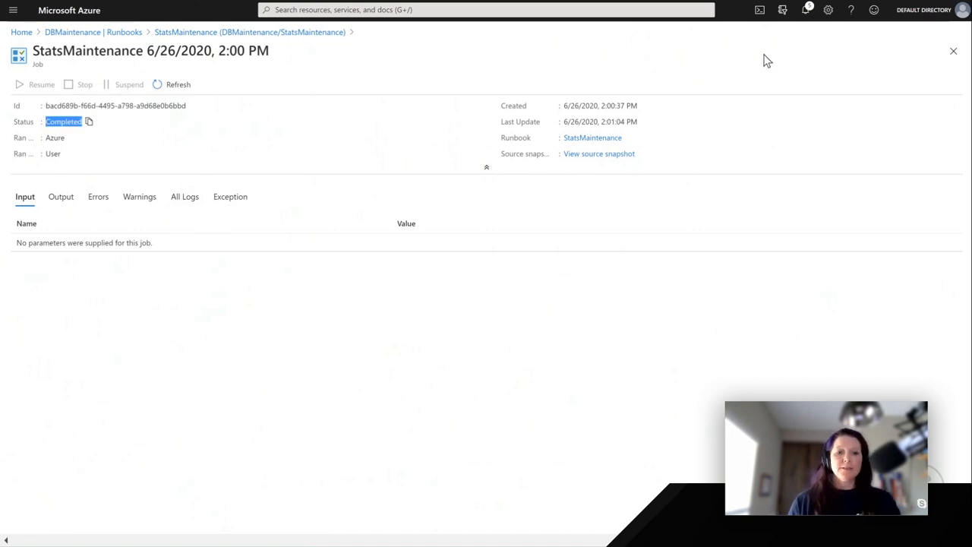
mouse_move(772, 67)
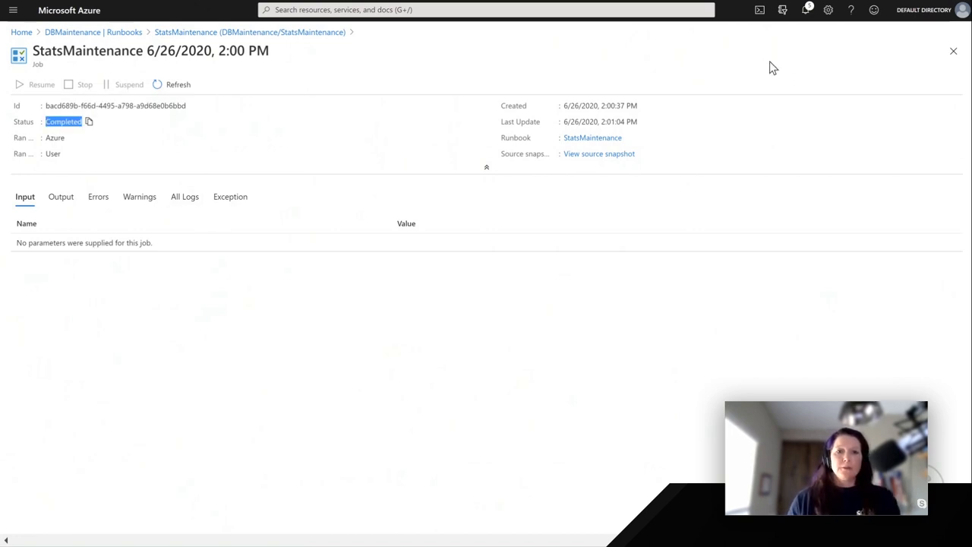
Re-run the CommandLog query in Azure Data Studio and scroll through its 12-row result.
left_click(565, 532)
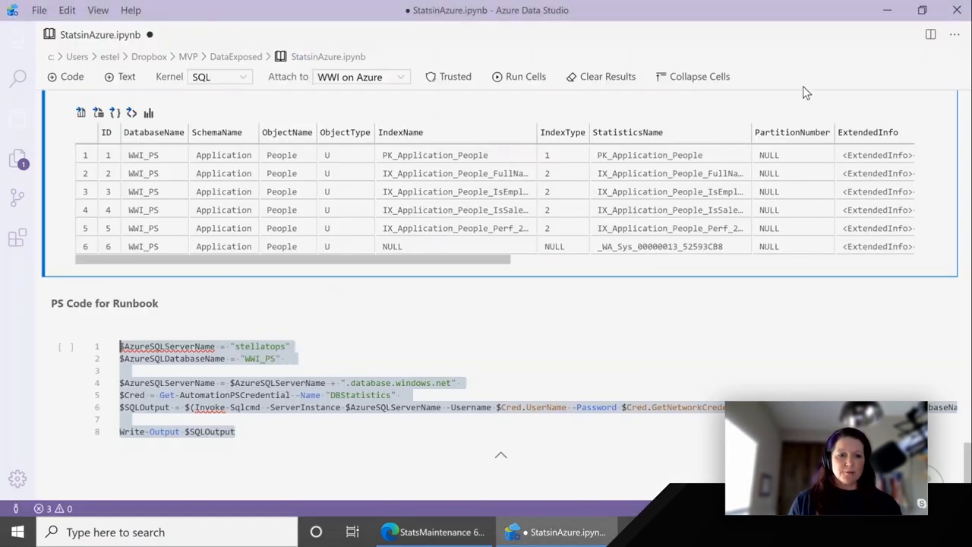
scroll("up", 3)
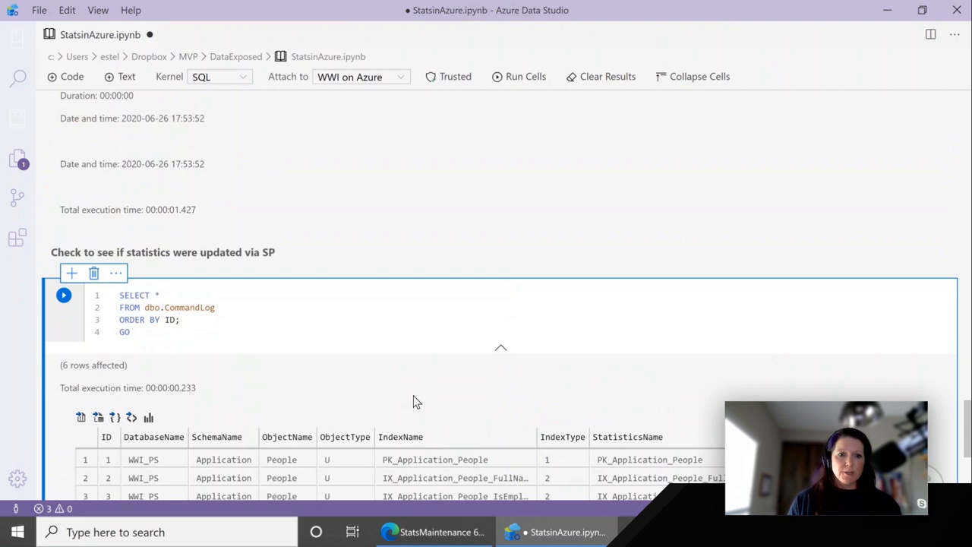
scroll("down", 3)
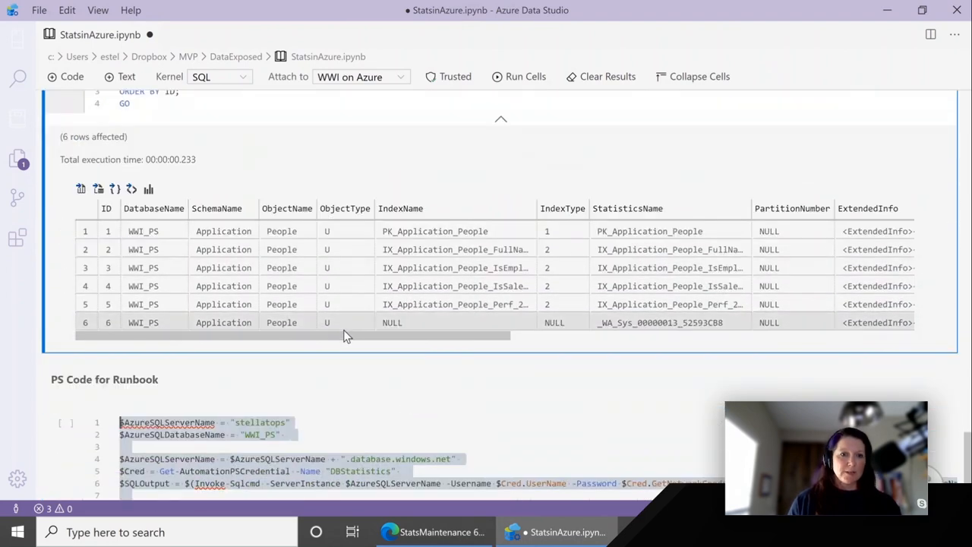
mouse_move(262, 341)
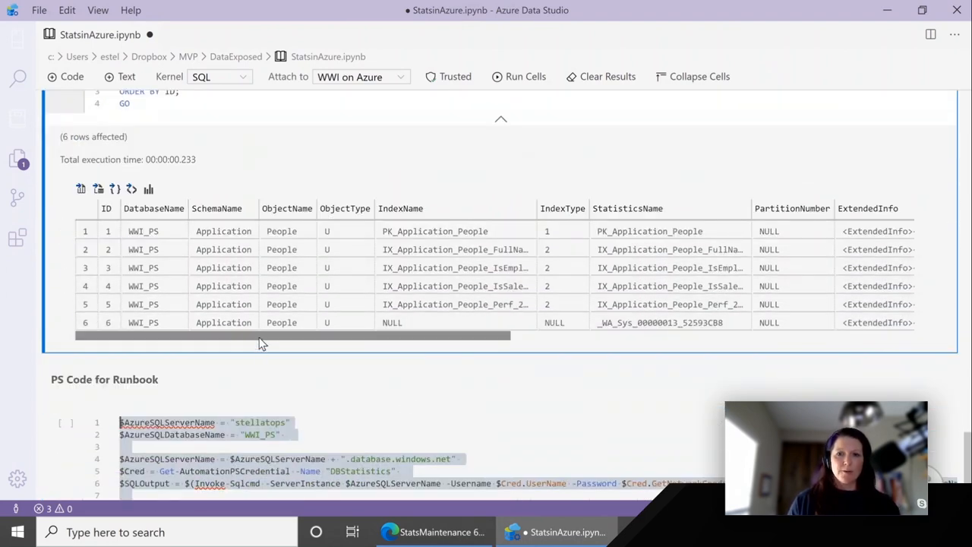
scroll("right", 3)
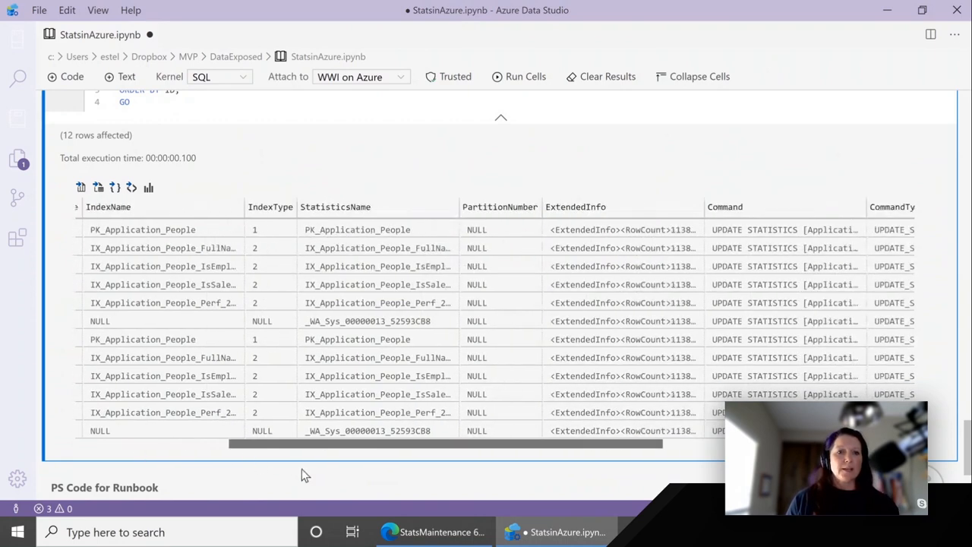
scroll("left", 3)
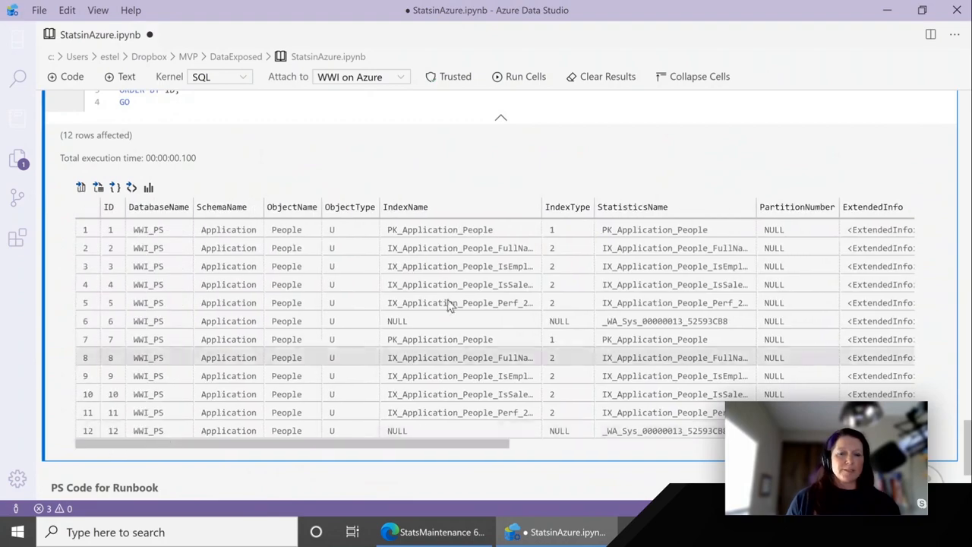